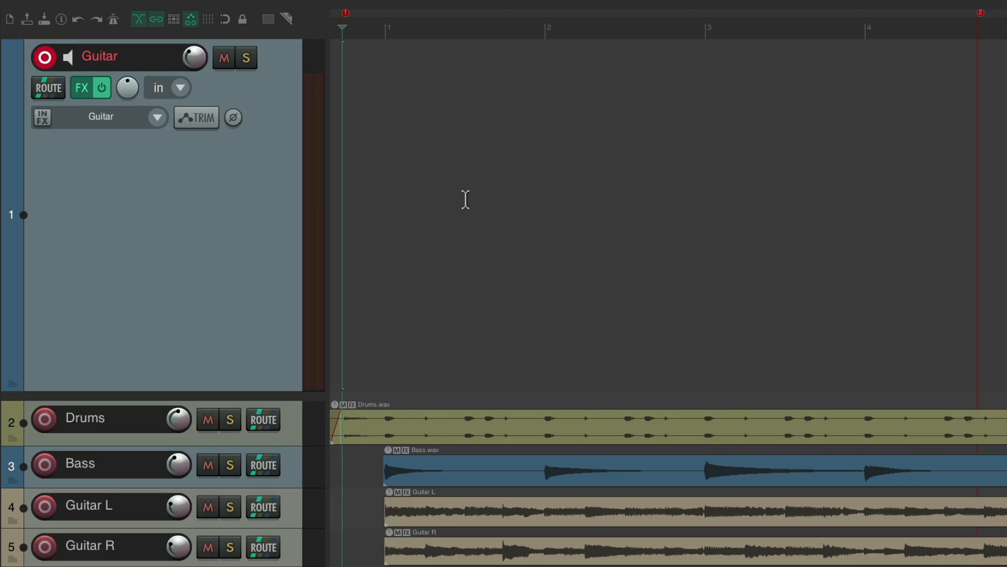
pyautogui.moveTo(232, 209)
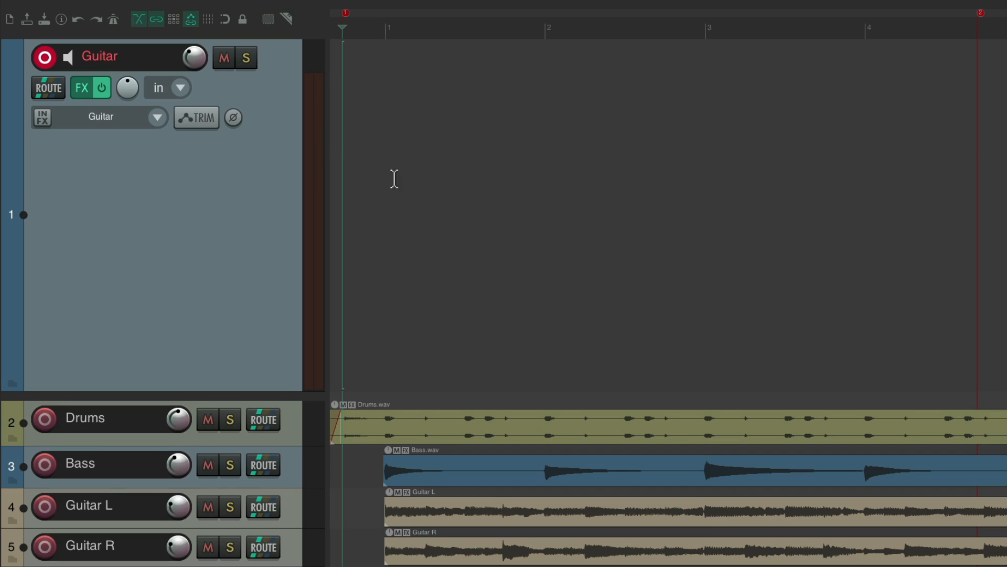
pyautogui.moveTo(396, 180)
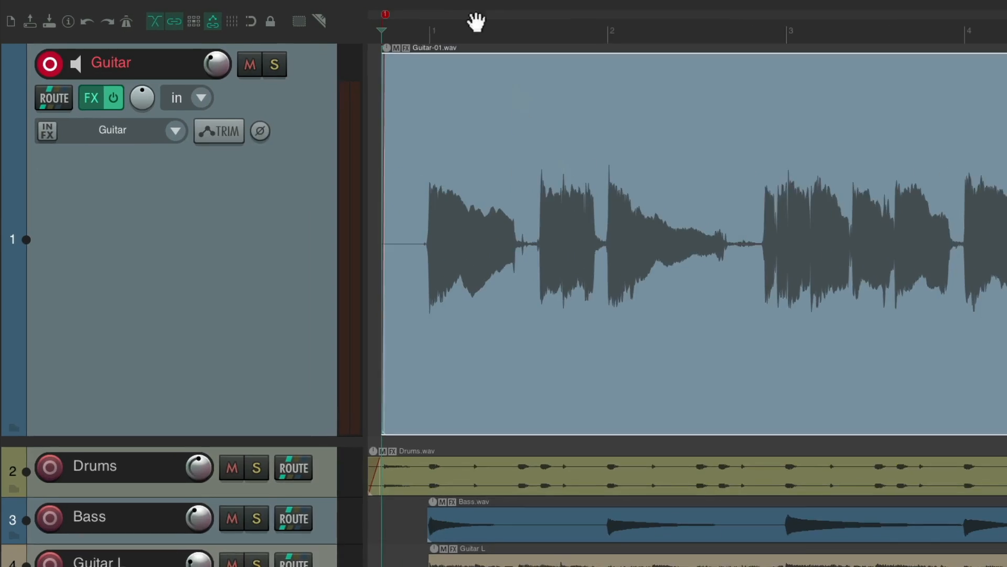
pyautogui.click(362, 9)
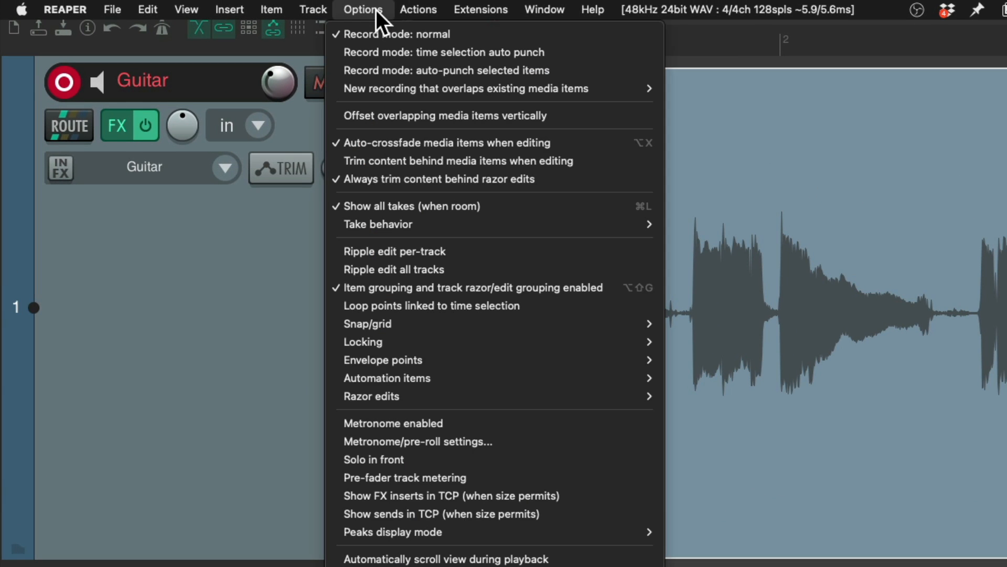
pyautogui.moveTo(494, 88)
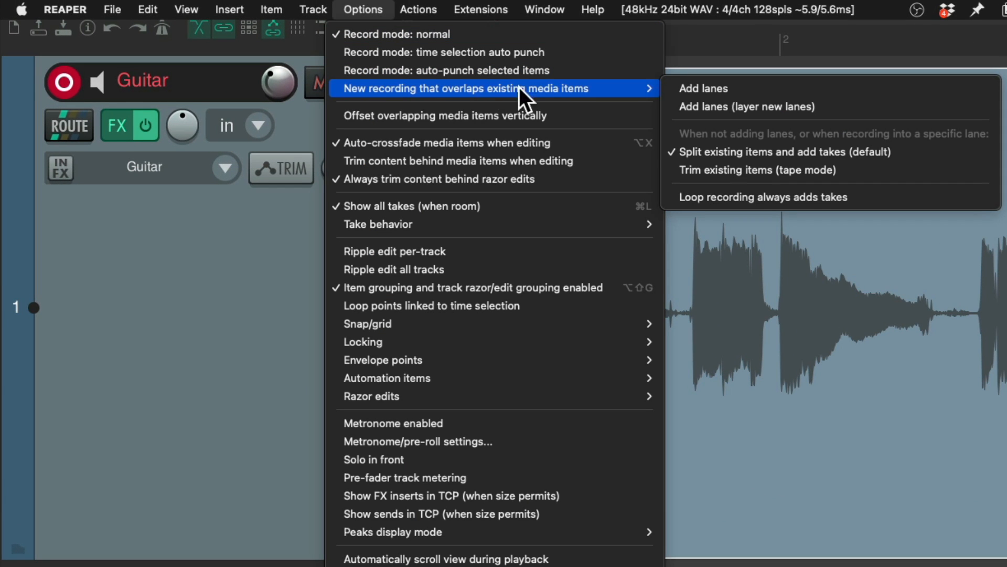
pyautogui.moveTo(600, 106)
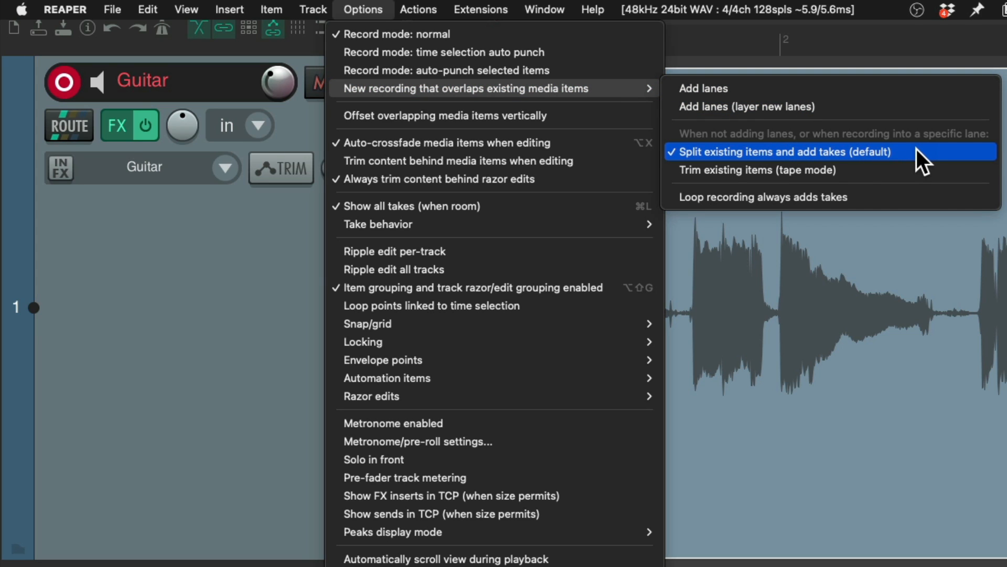
pyautogui.moveTo(889, 103)
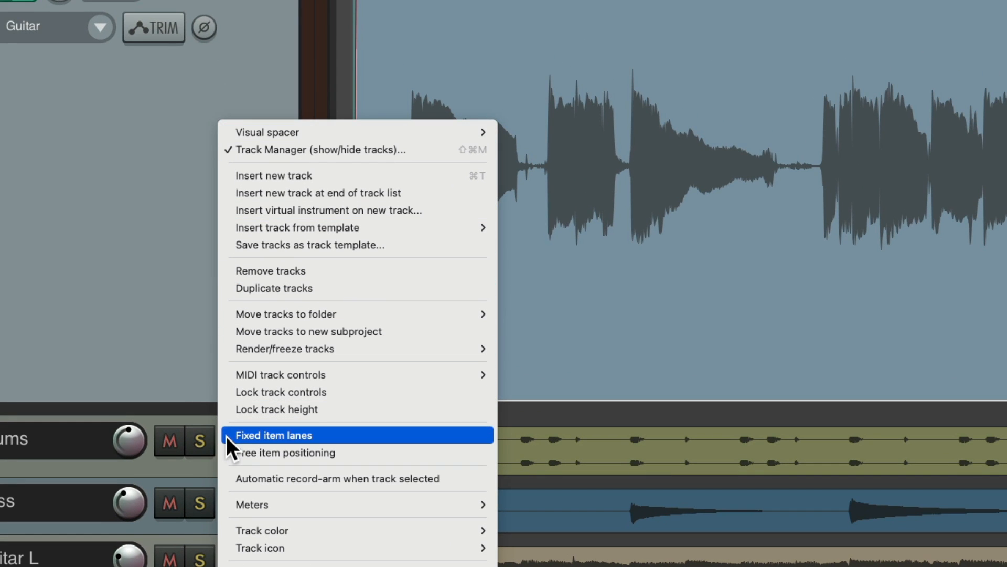
# - Enable Fixed item lanes on the Guitar track for recording takes Guitar-02 and Guitar-03
pyautogui.click(274, 434)
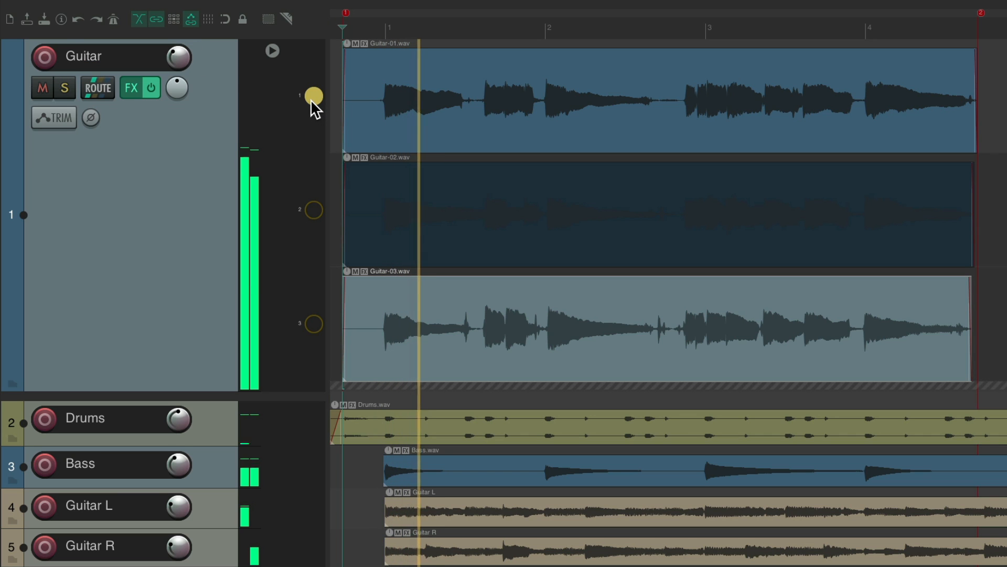
# - Audition lanes 2 and 3, then delete all lanes not playing, keeping Guitar-03
pyautogui.click(314, 209)
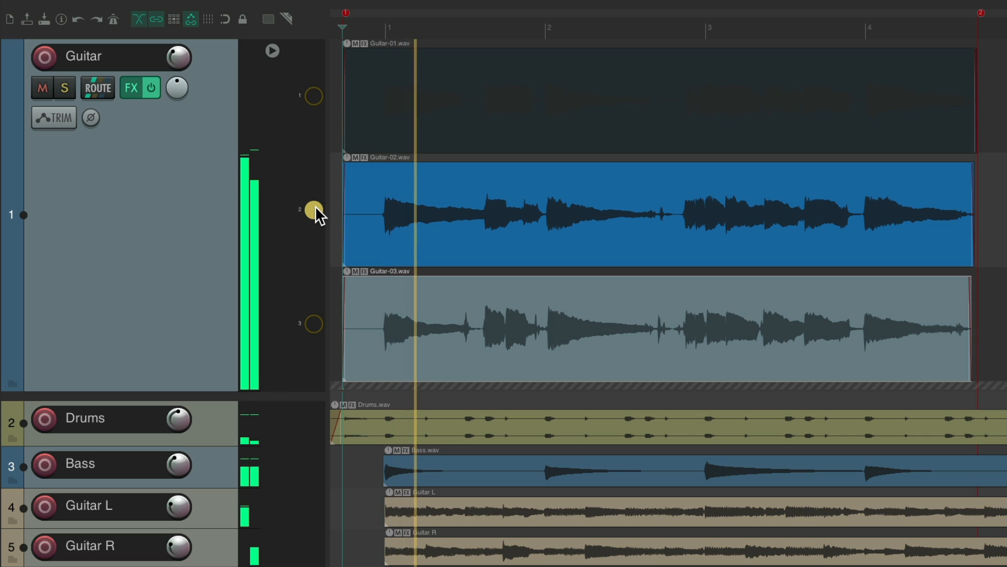
pyautogui.click(314, 325)
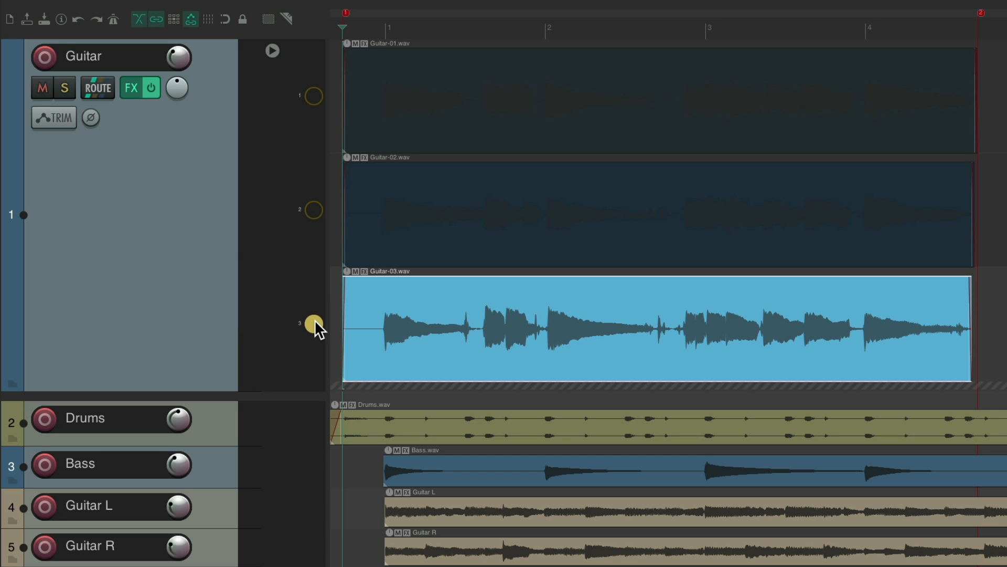
pyautogui.rightClick(314, 324)
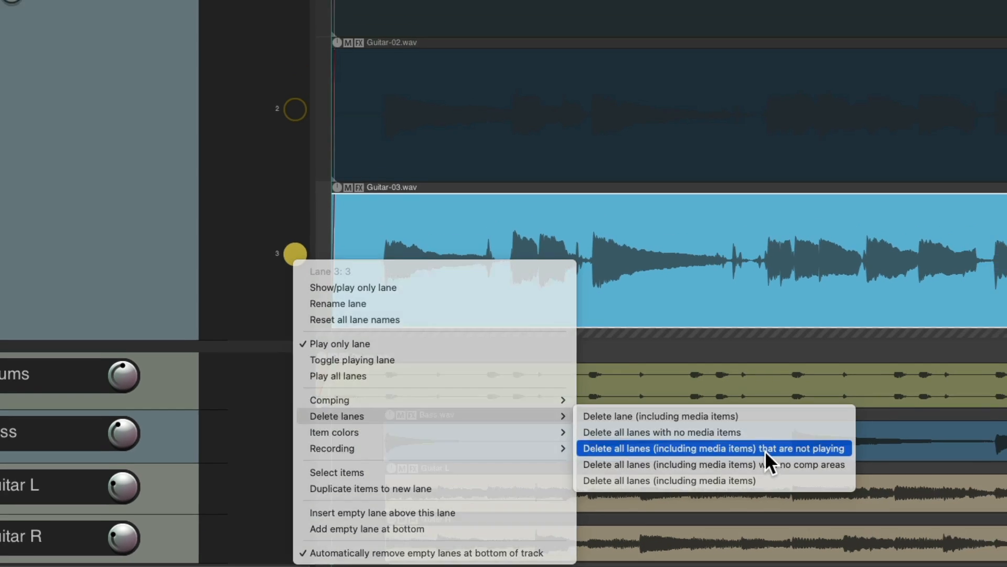
pyautogui.click(708, 448)
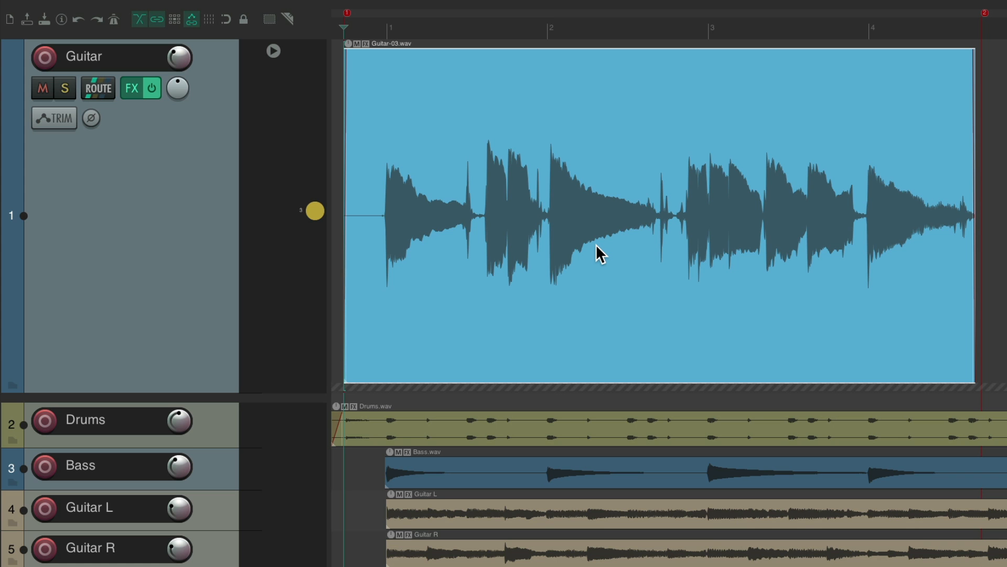
pyautogui.moveTo(168, 208)
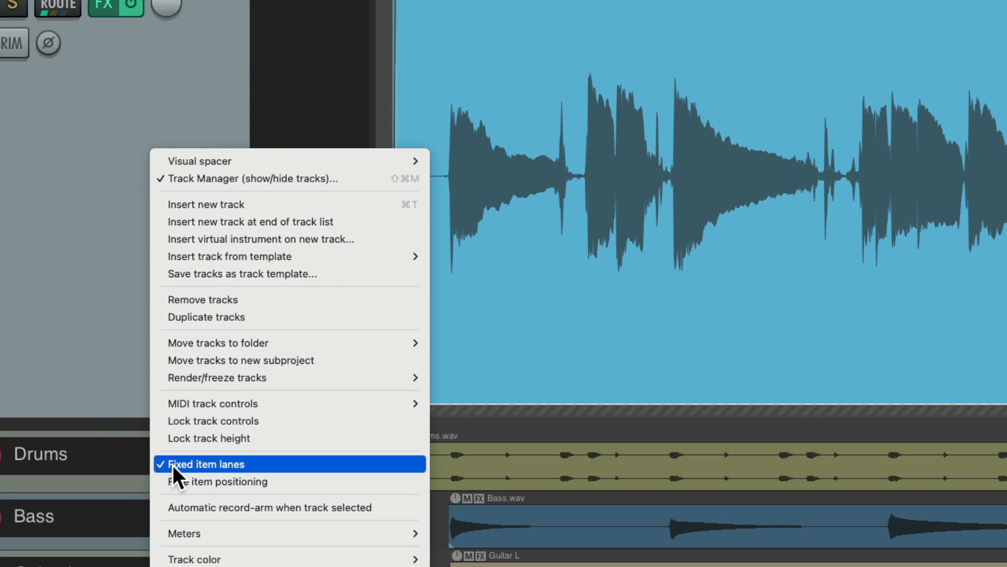
# - Toggle Fixed item lanes to restore Guitar-01 through Guitar-03 with lane three playing
pyautogui.click(214, 464)
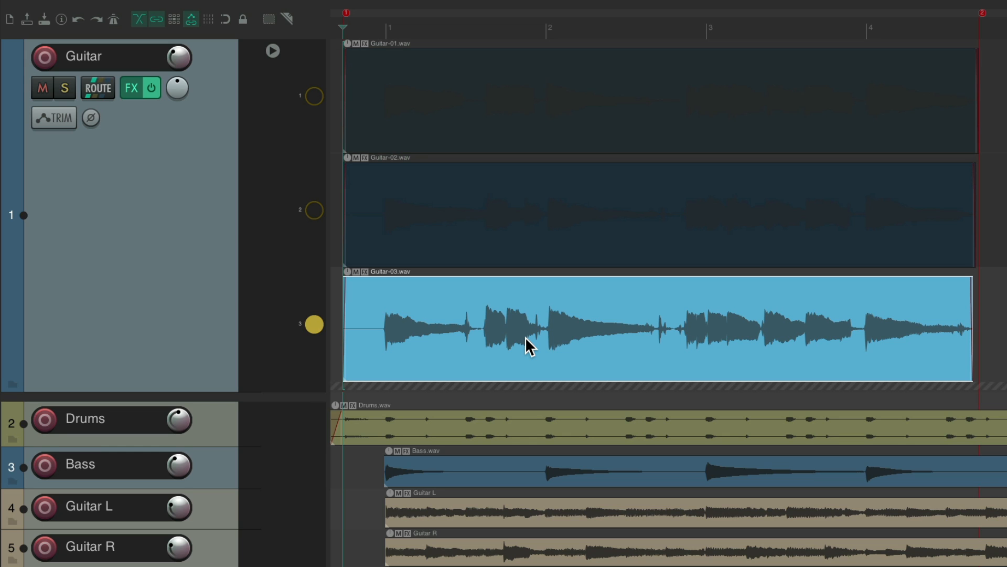
pyautogui.moveTo(545, 330)
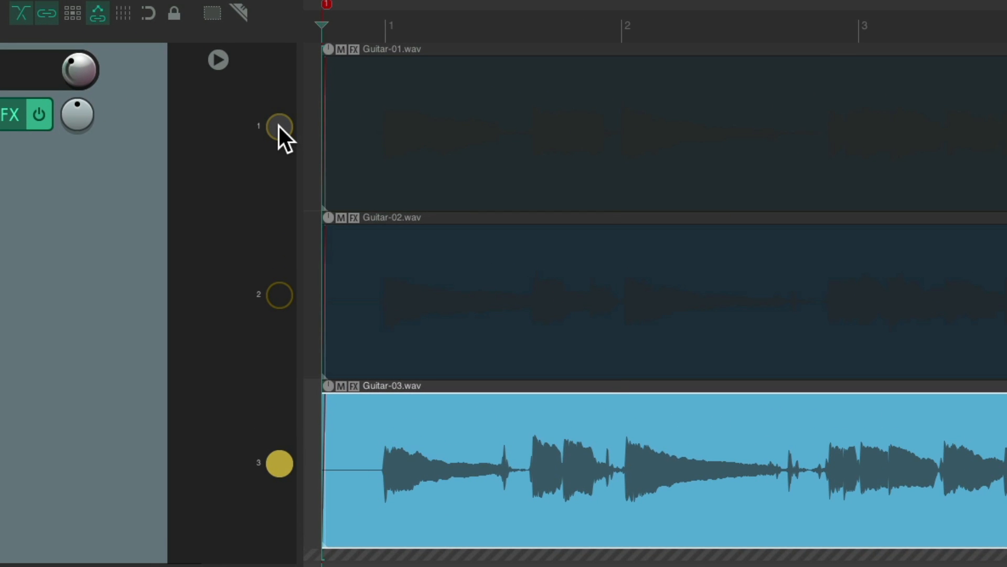
# - Show/play only lane 1 (Guitar-01), then disable fixed lanes from the lane button menu
pyautogui.rightClick(277, 126)
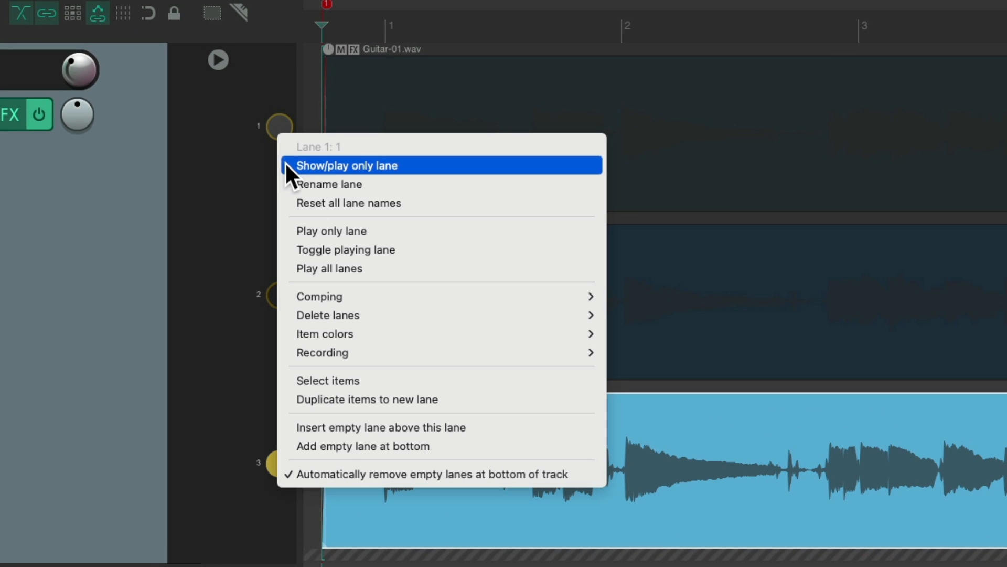
pyautogui.click(346, 165)
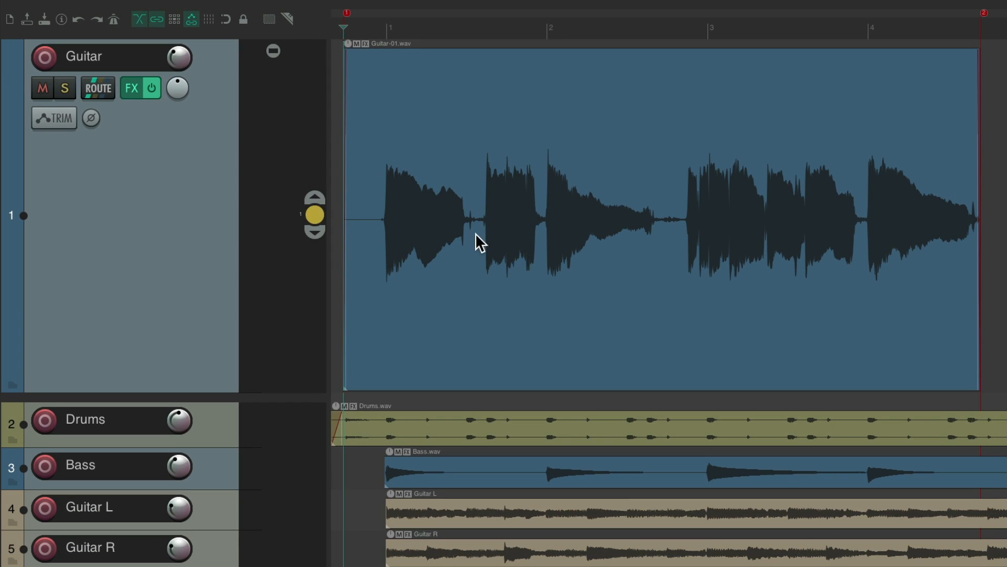
pyautogui.moveTo(608, 251)
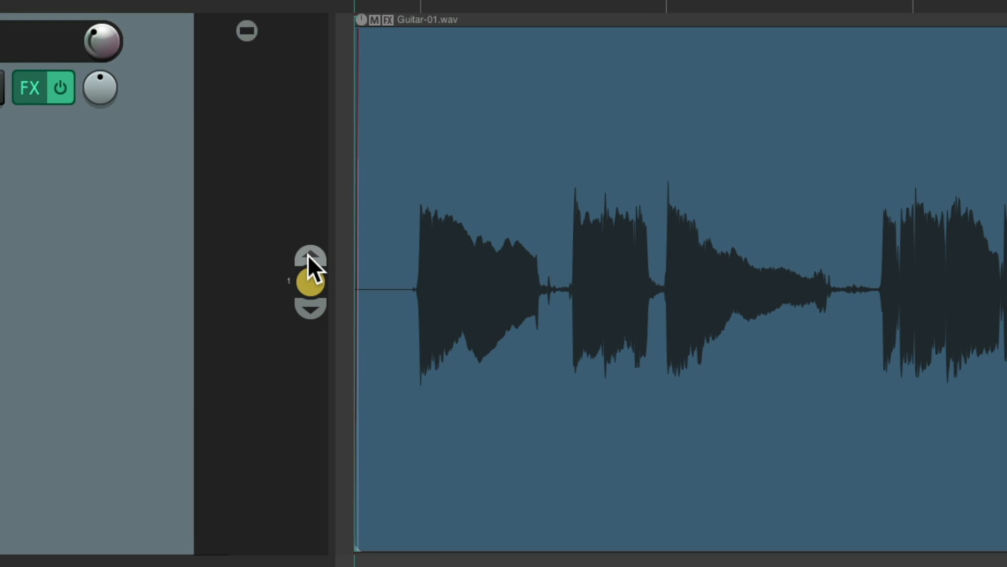
pyautogui.click(311, 308)
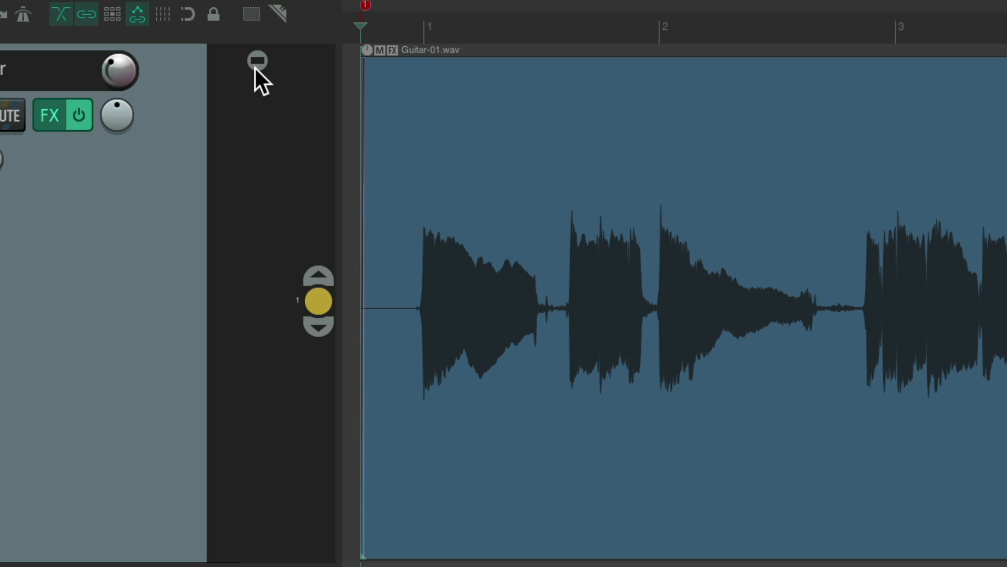
pyautogui.click(256, 61)
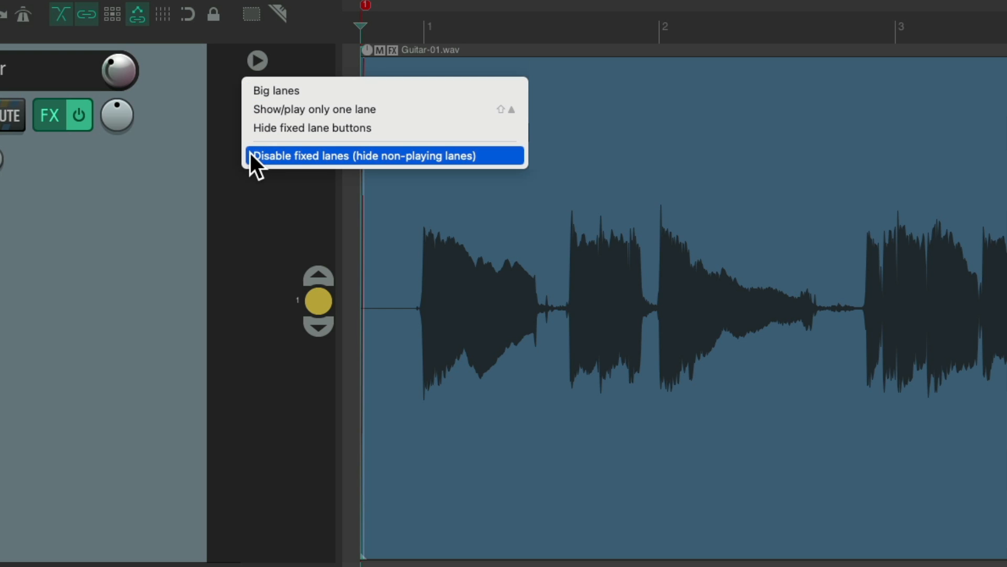
pyautogui.moveTo(321, 170)
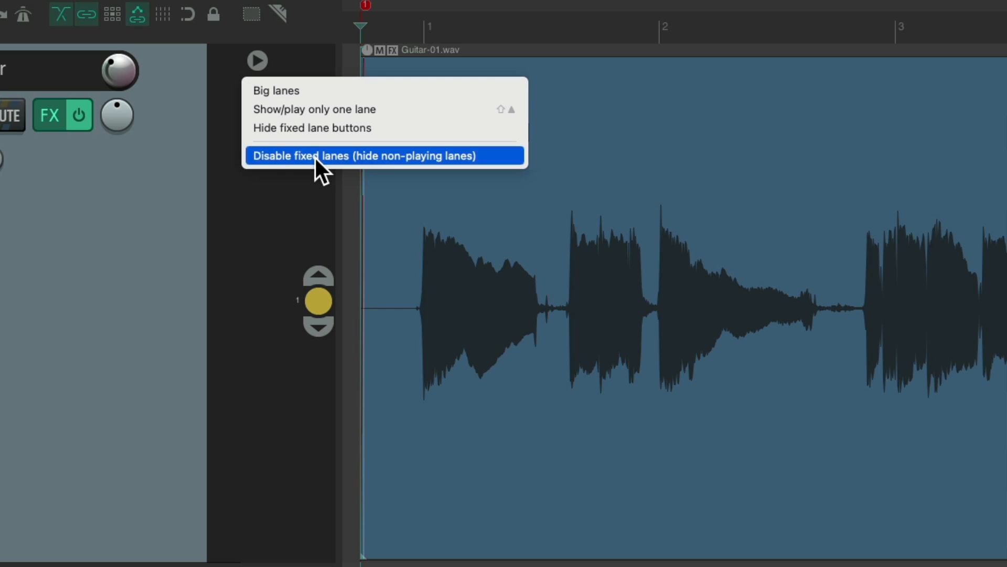
pyautogui.click(364, 155)
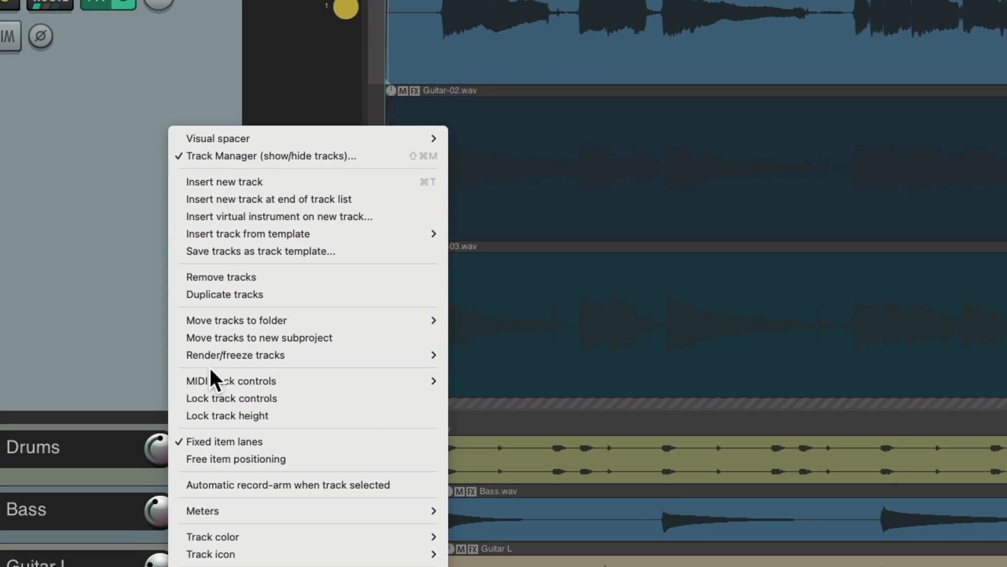
pyautogui.moveTo(212, 442)
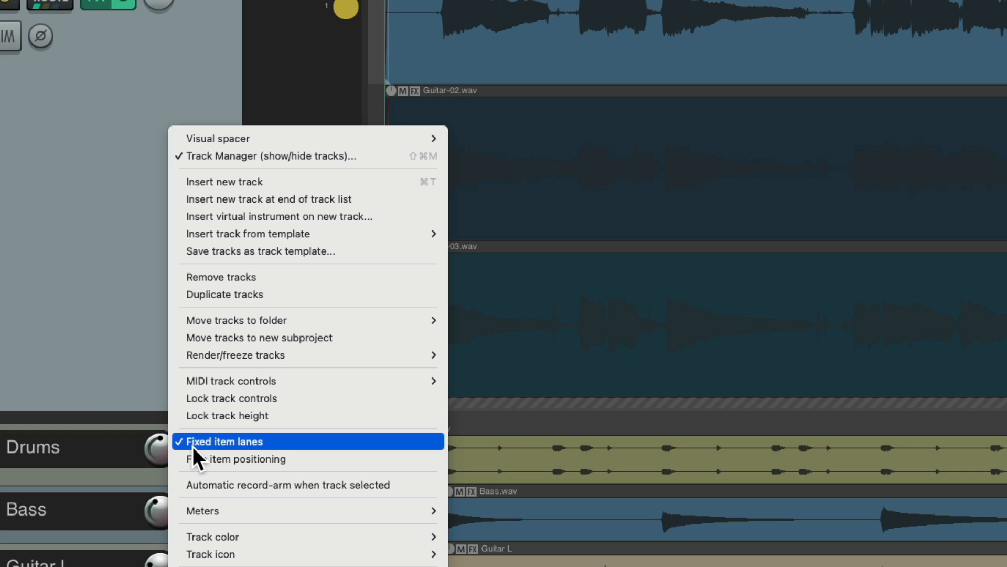
# - Uncheck Fixed item lanes on the Guitar track, then re-check it to show three lanes
pyautogui.click(225, 442)
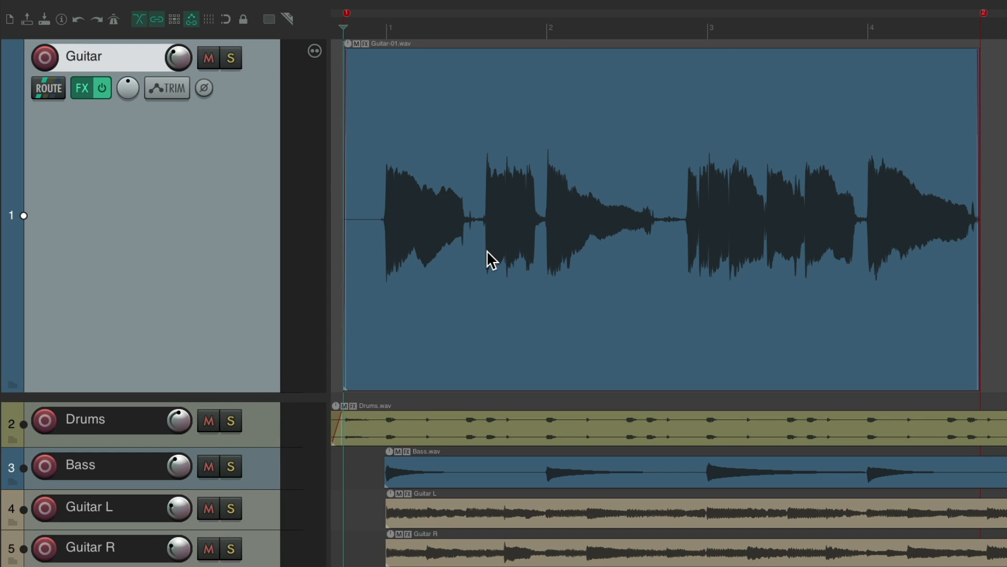
pyautogui.moveTo(421, 167)
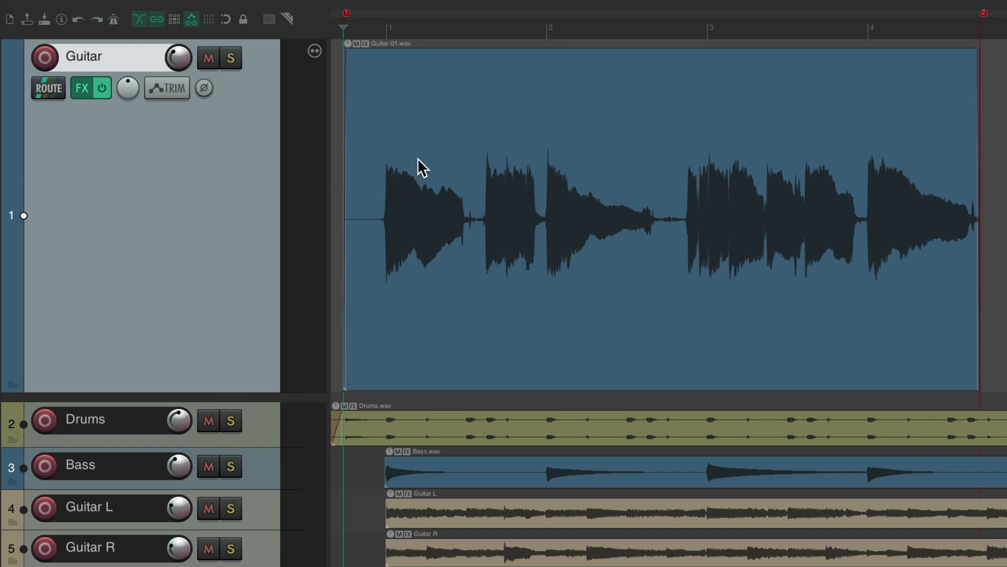
pyautogui.moveTo(471, 198)
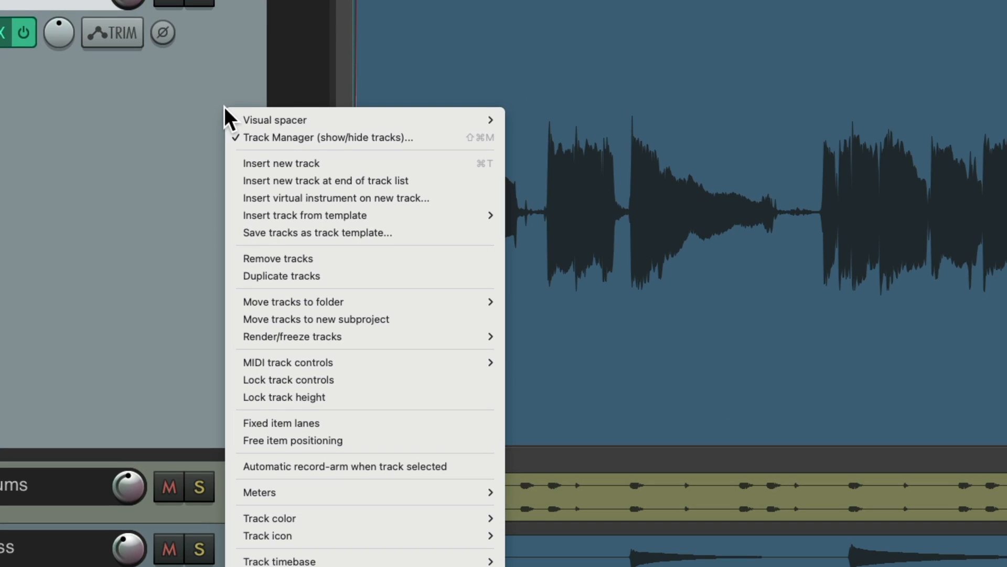
pyautogui.moveTo(281, 423)
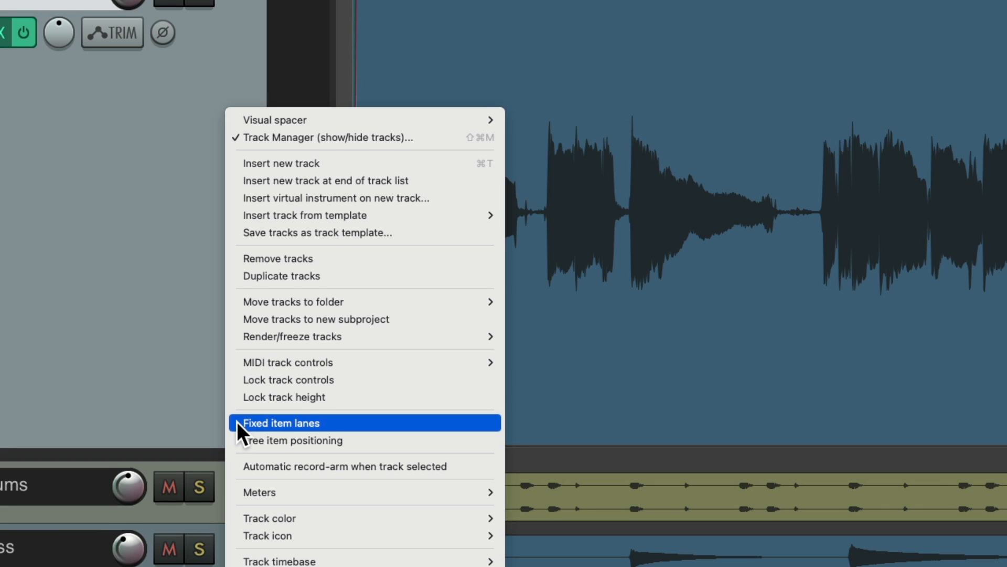
pyautogui.click(282, 423)
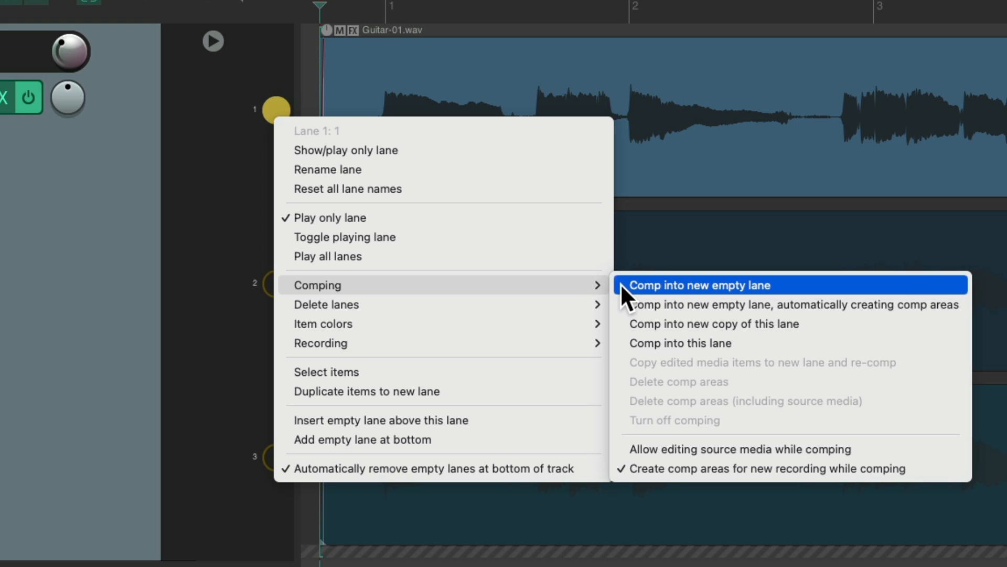
# - Create an empty comp lane C1 above the takes and make it the playing lane
pyautogui.click(700, 285)
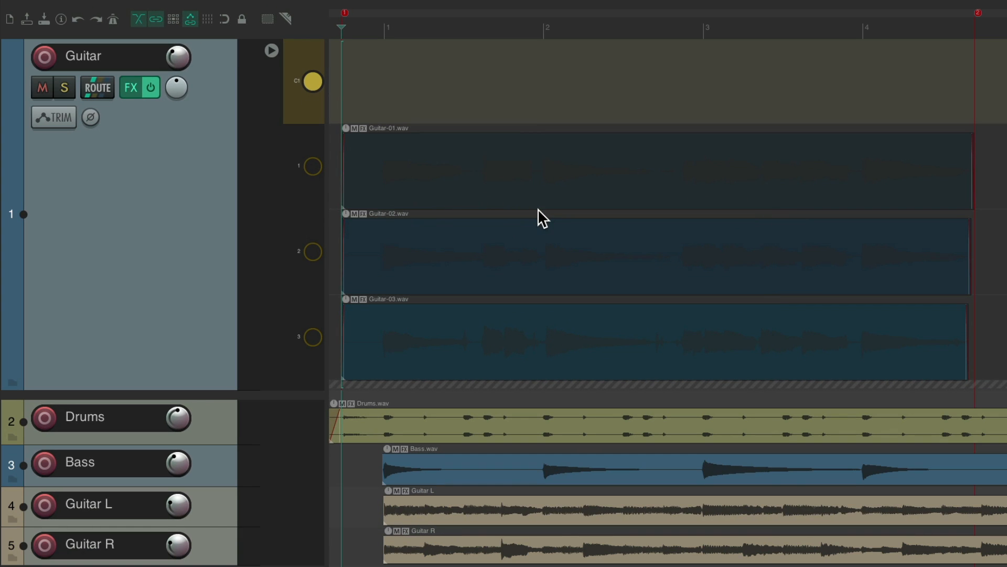
pyautogui.moveTo(671, 90)
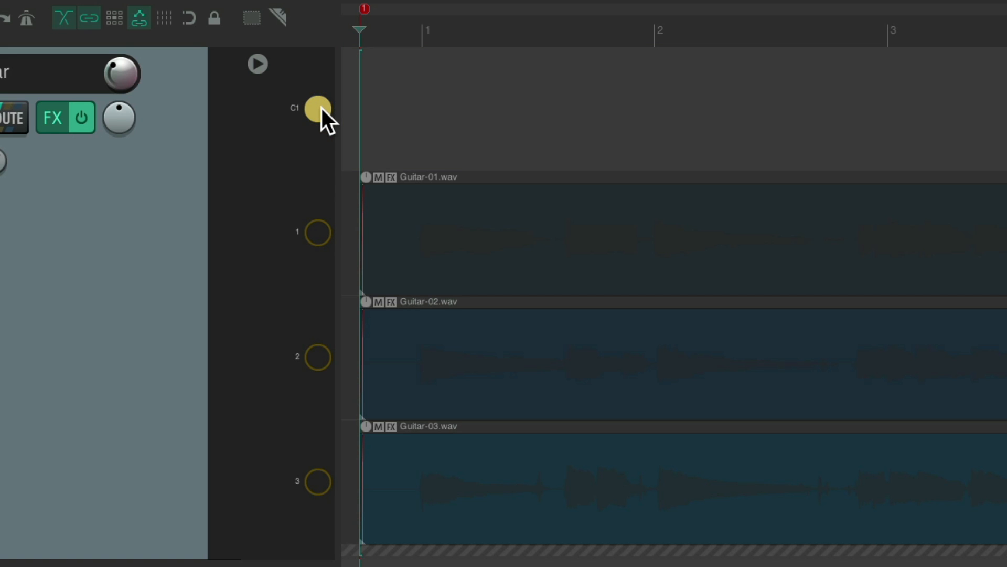
pyautogui.click(316, 231)
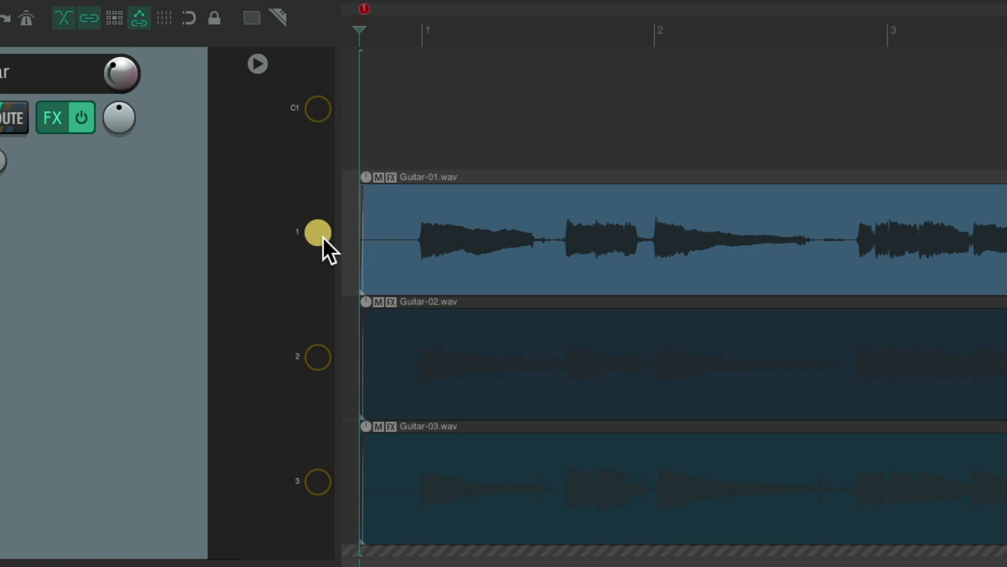
pyautogui.click(319, 481)
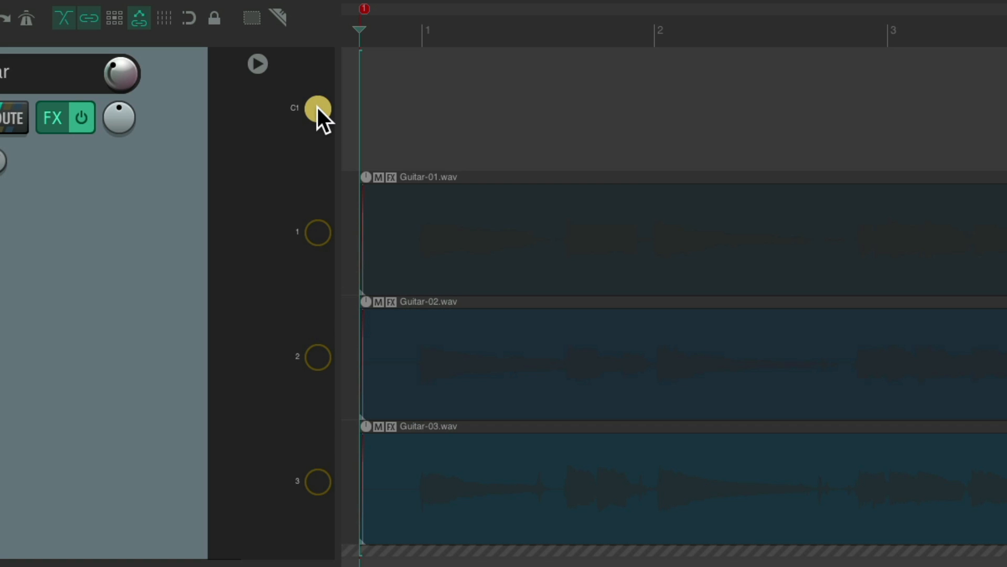
pyautogui.click(315, 107)
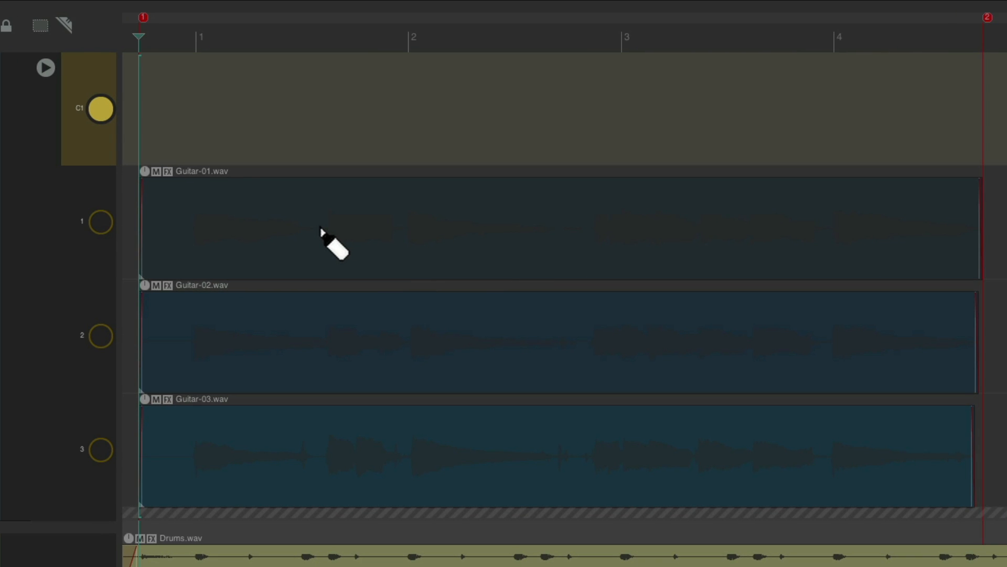
pyautogui.moveTo(337, 222)
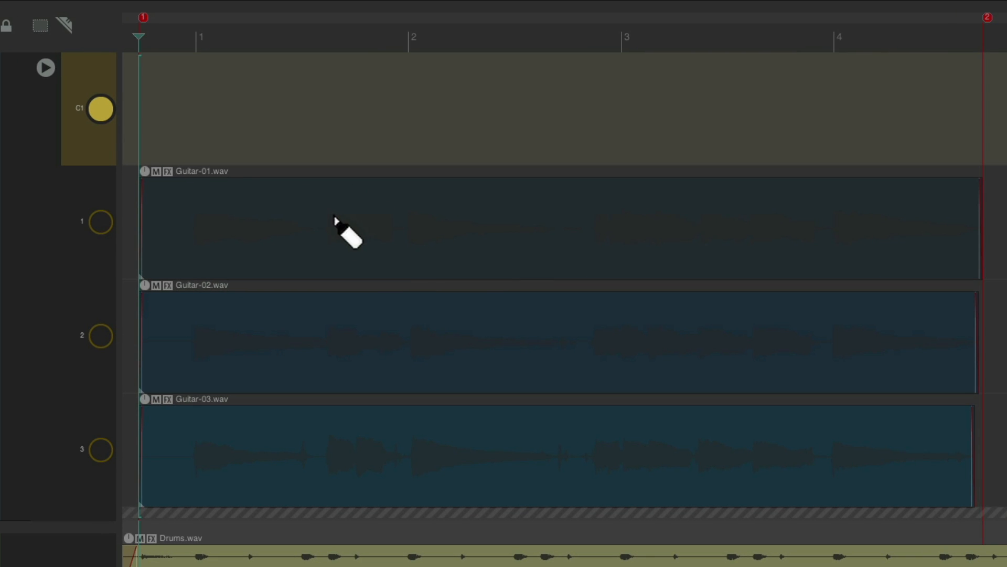
pyautogui.moveTo(450, 239)
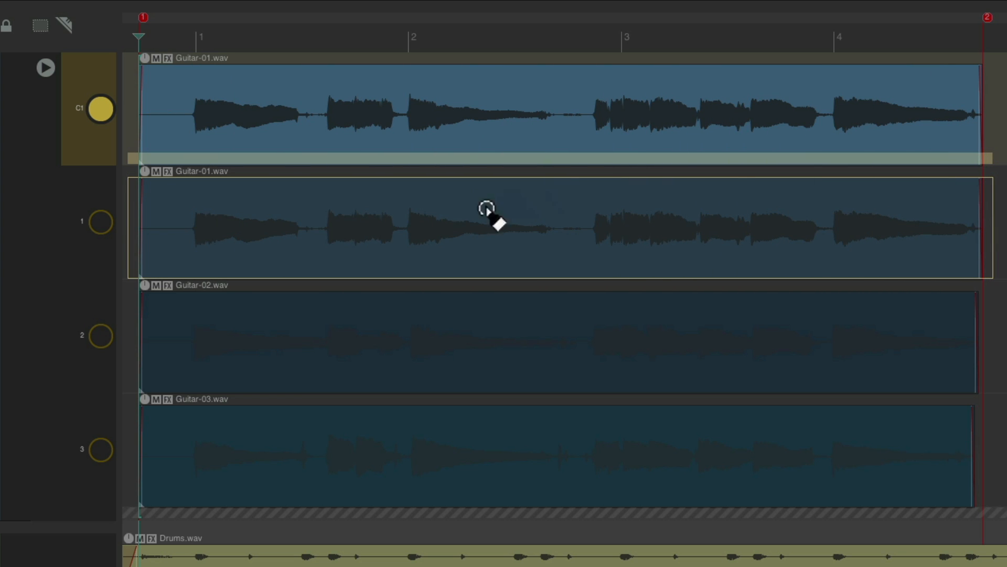
pyautogui.moveTo(469, 224)
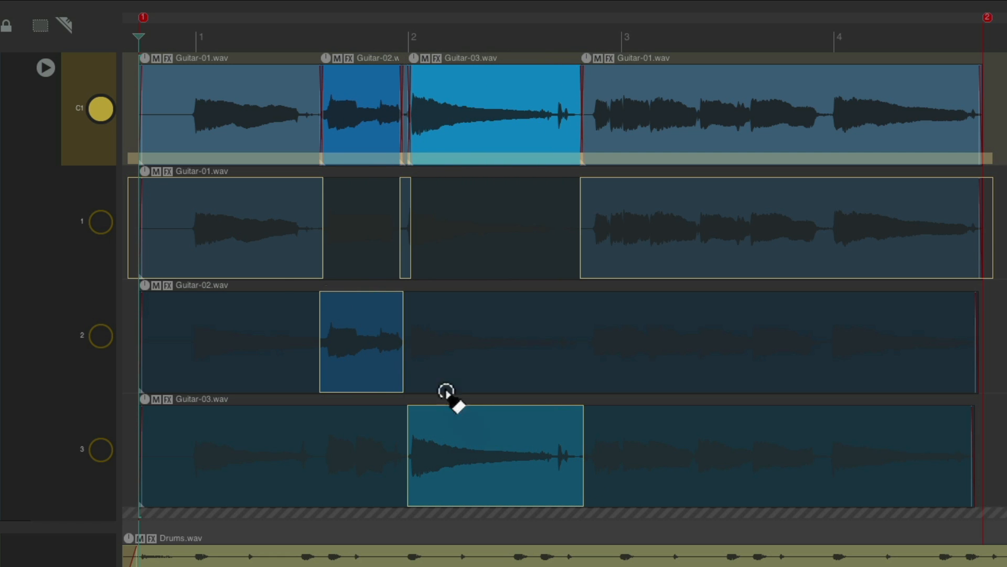
pyautogui.moveTo(270, 273)
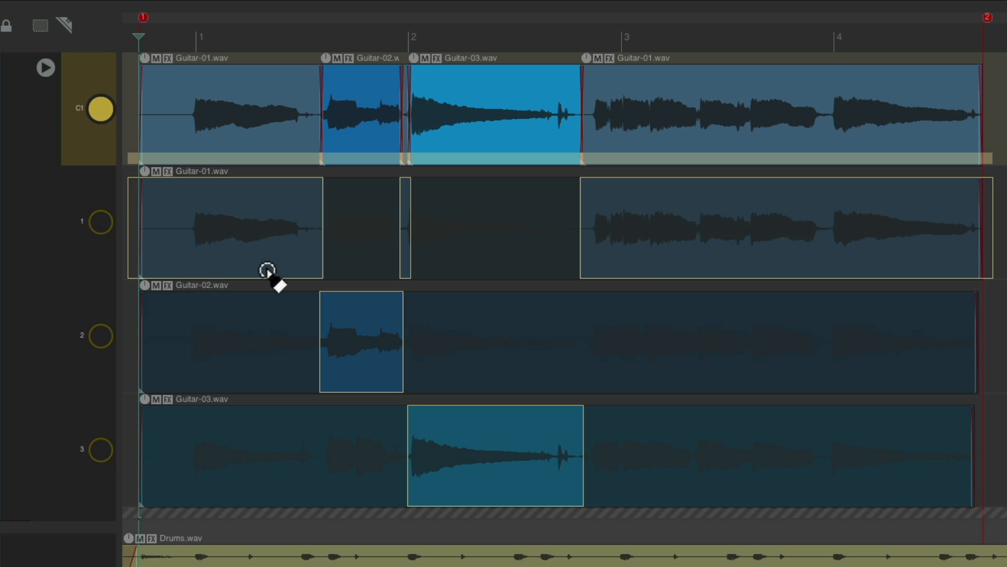
pyautogui.moveTo(723, 125)
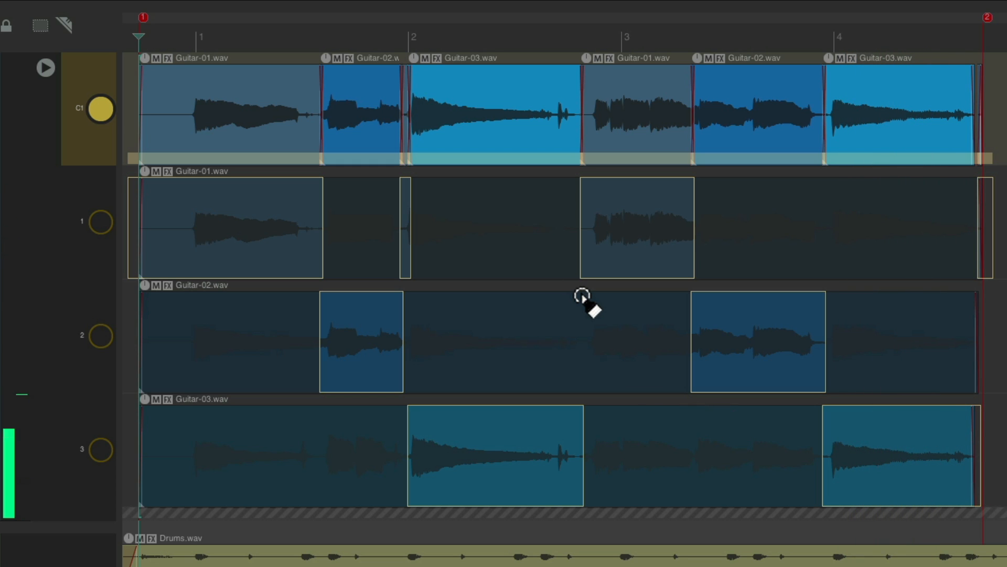
pyautogui.moveTo(248, 321)
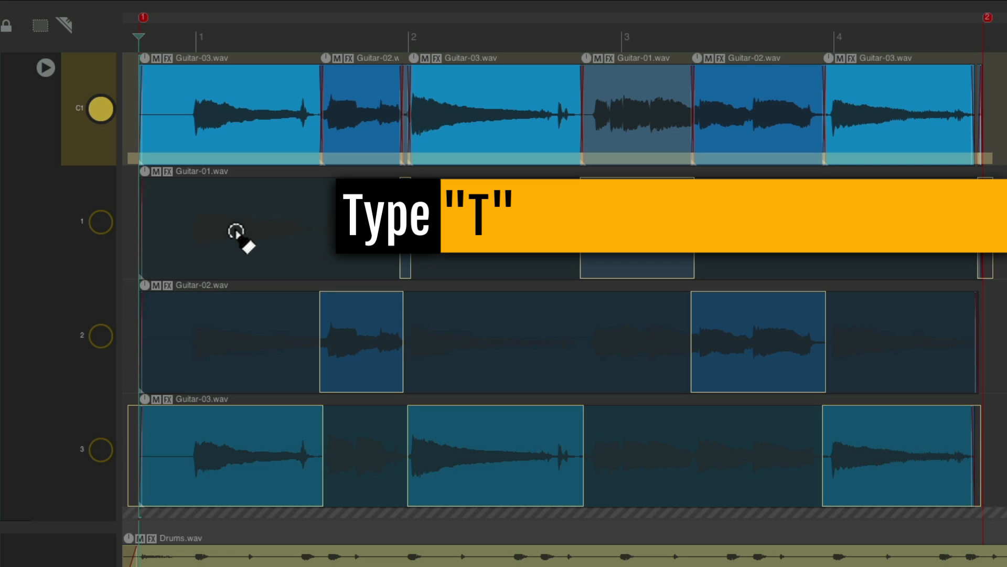
pyautogui.press('shift+t')
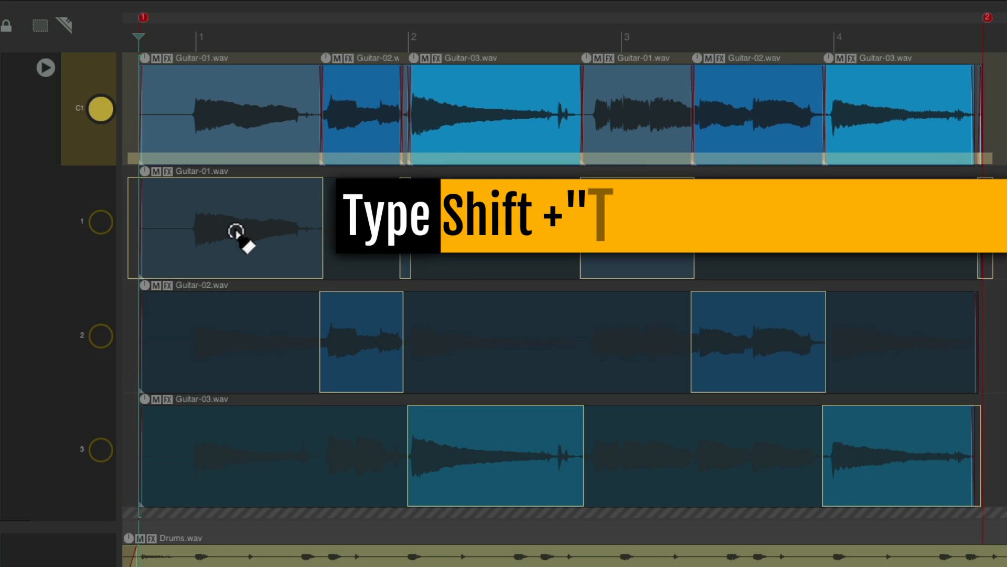
pyautogui.press('shift+t')
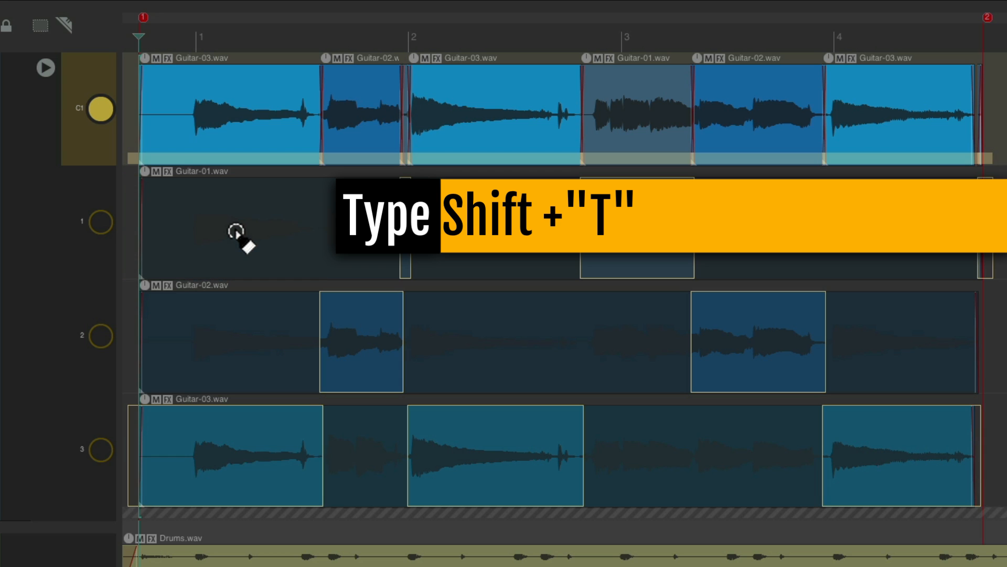
pyautogui.press('shift+t')
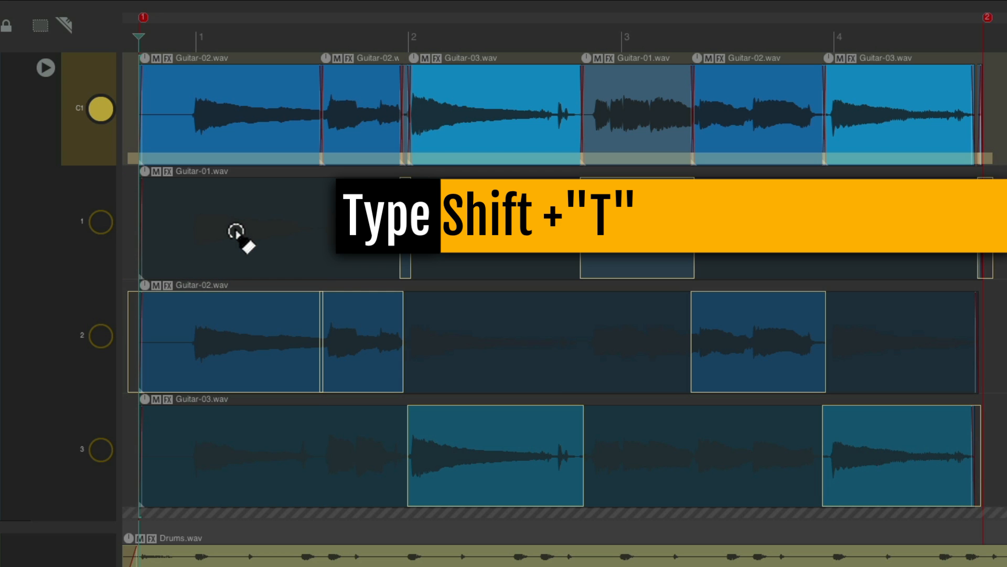
pyautogui.press('shift+t')
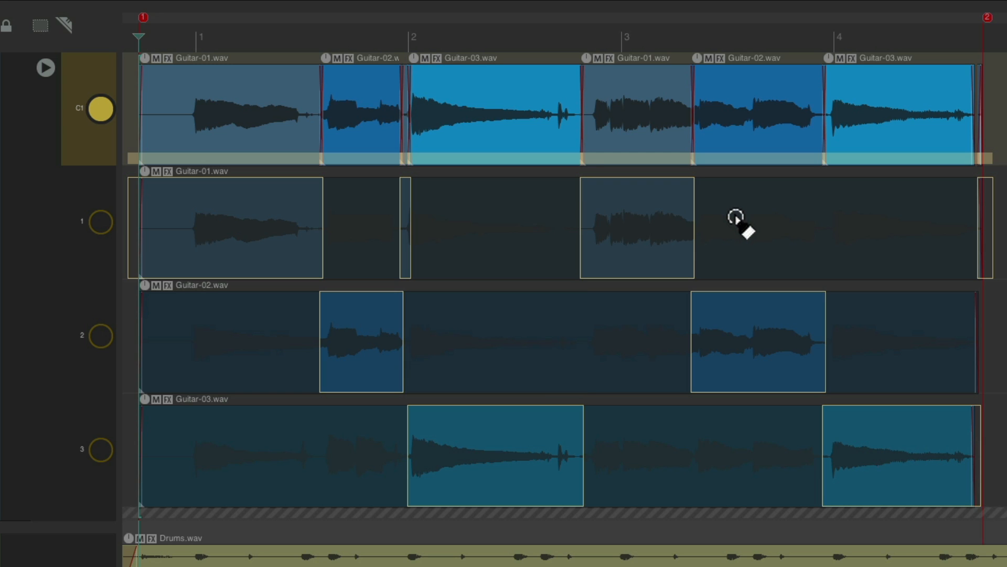
pyautogui.moveTo(890, 212)
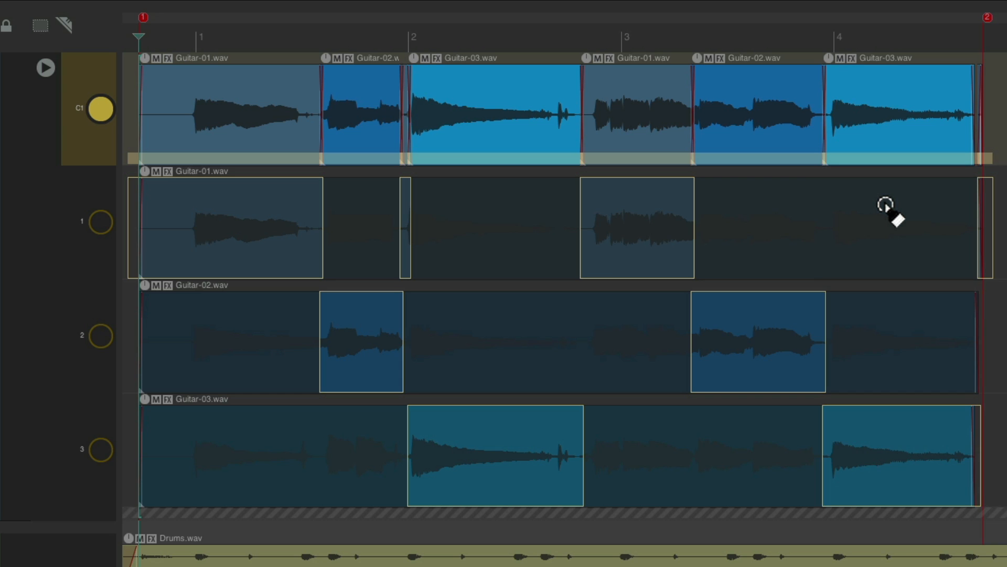
pyautogui.moveTo(890, 437)
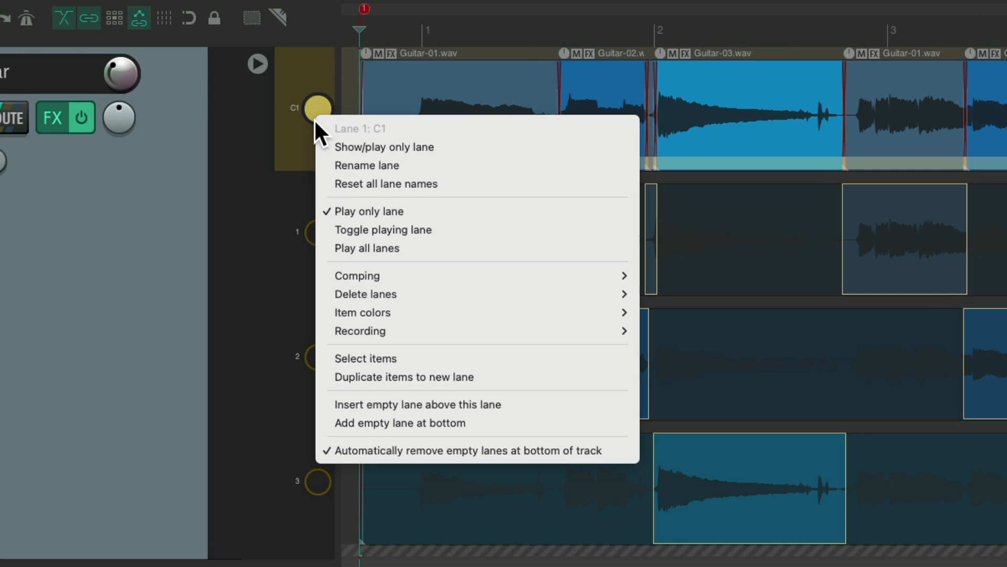
pyautogui.moveTo(365, 293)
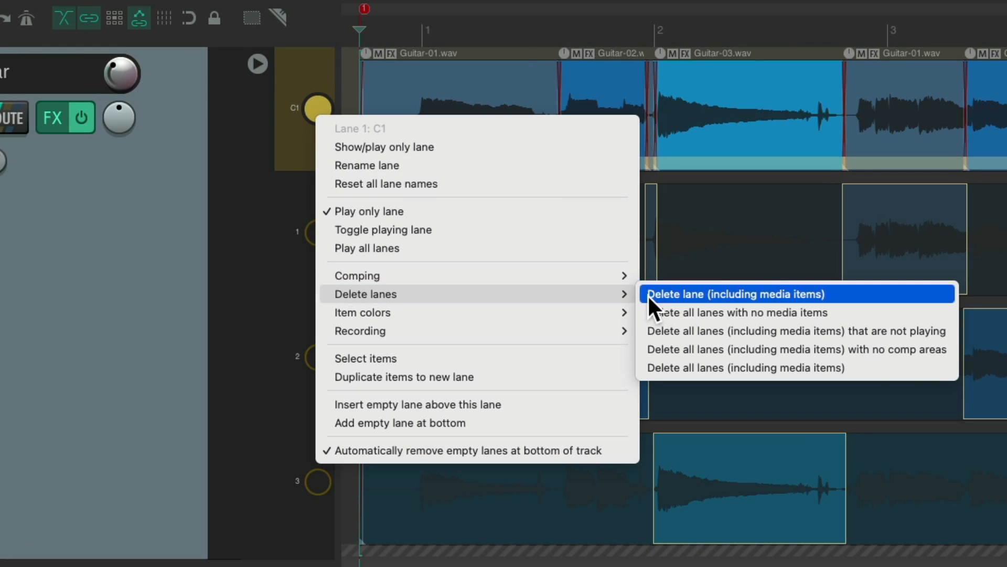
# - Delete the C1 comp lane including media, leaving the three takes with Guitar-01 playing
pyautogui.click(737, 294)
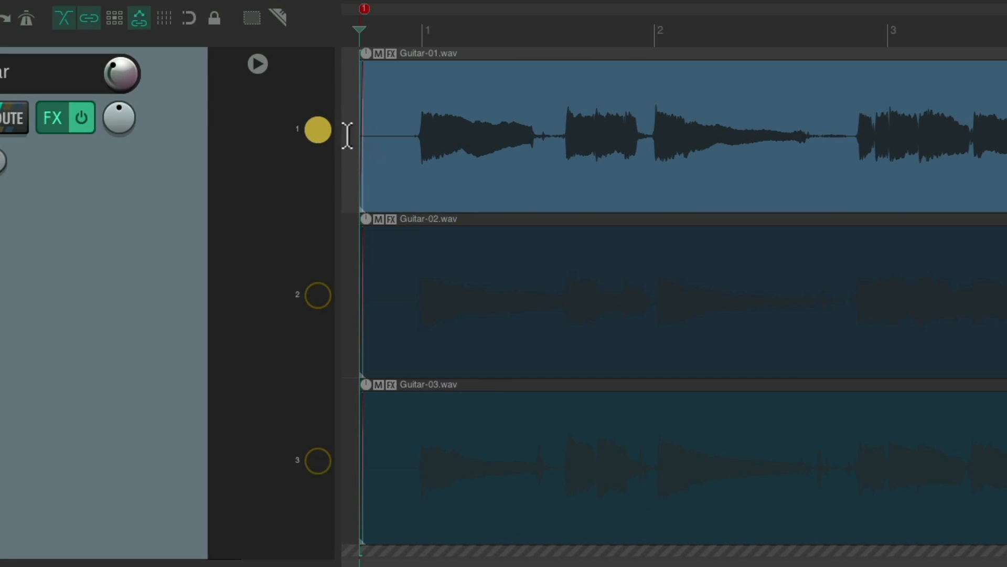
pyautogui.rightClick(348, 139)
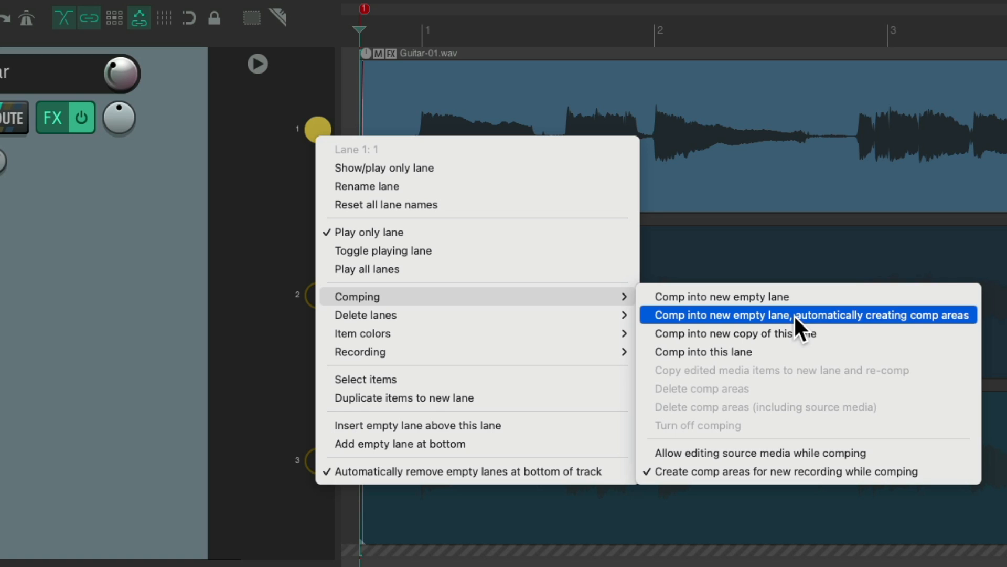
# - Comp Guitar-01 into a new lane with automatic comp areas, extending a Guitar-02 section to bar 2
pyautogui.click(809, 315)
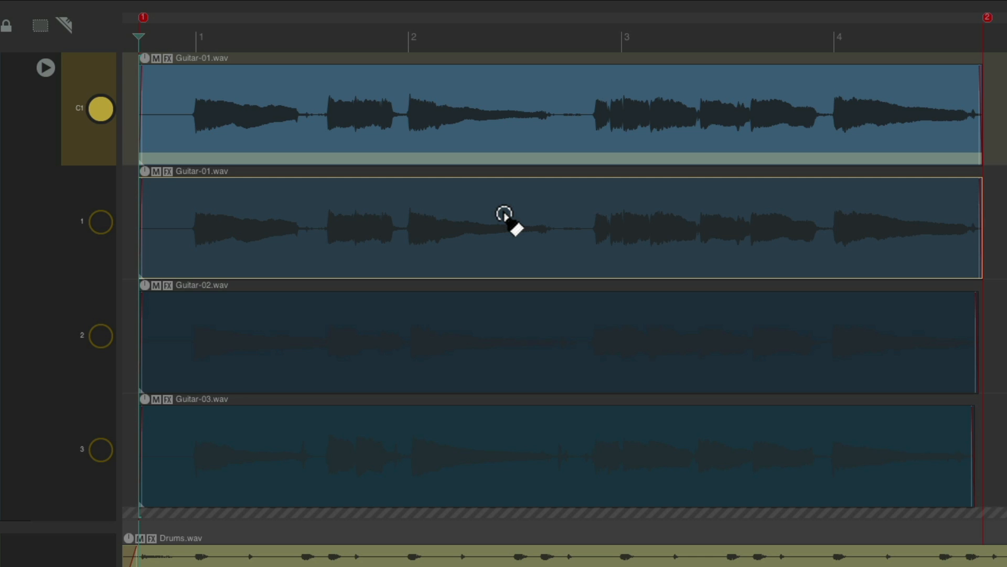
pyautogui.moveTo(135, 254)
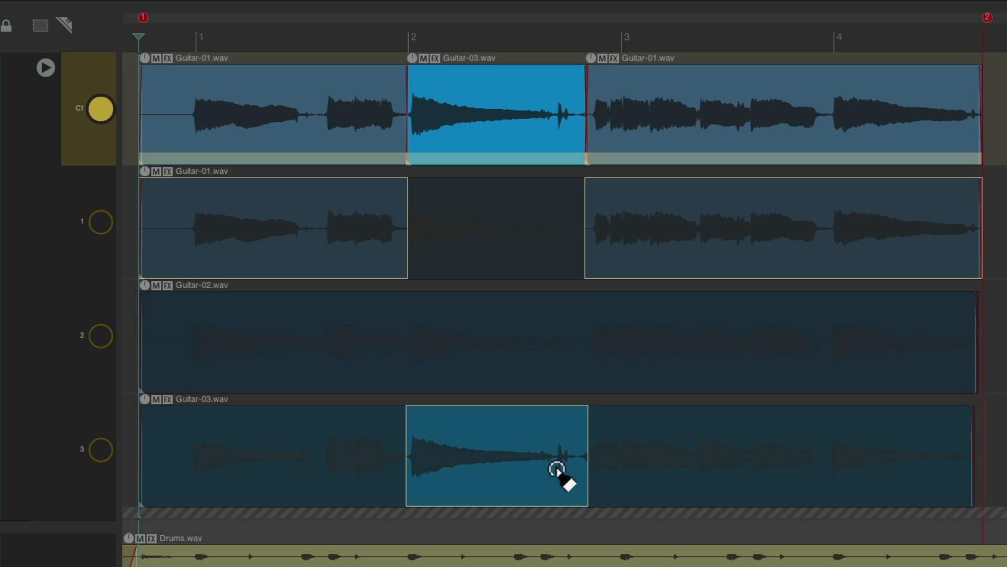
pyautogui.moveTo(488, 379)
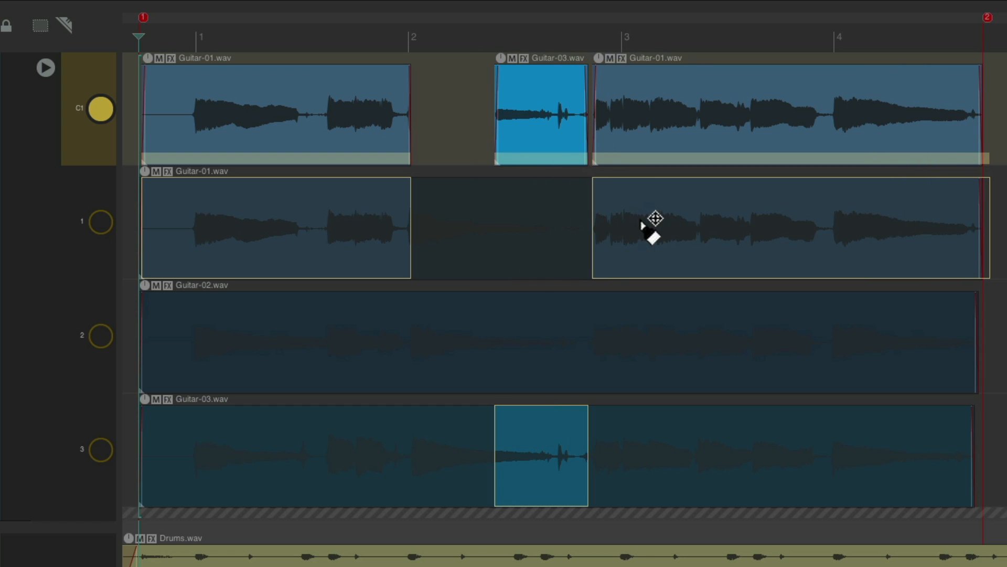
pyautogui.moveTo(408, 258)
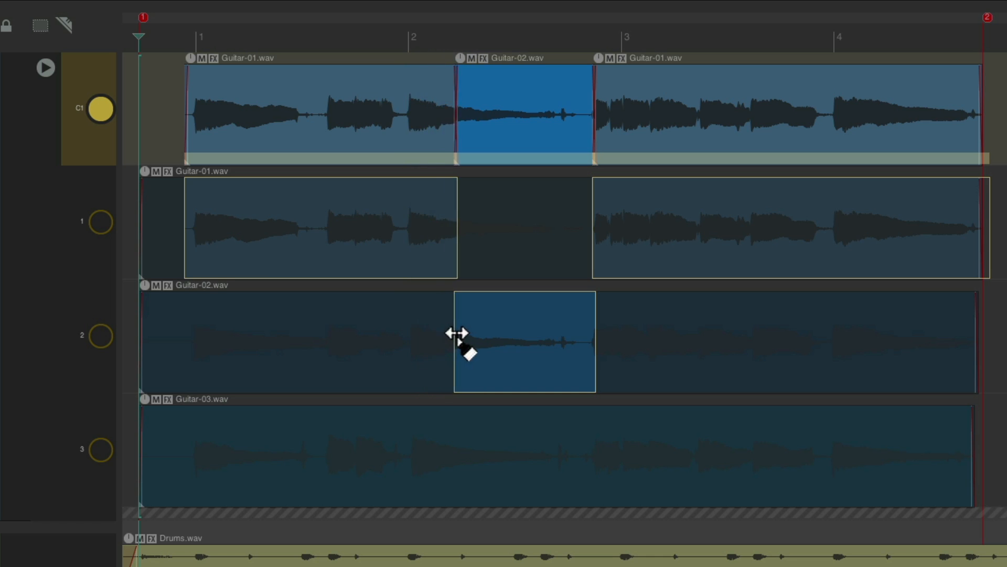
pyautogui.moveTo(524, 340); pyautogui.dragTo(496, 340)
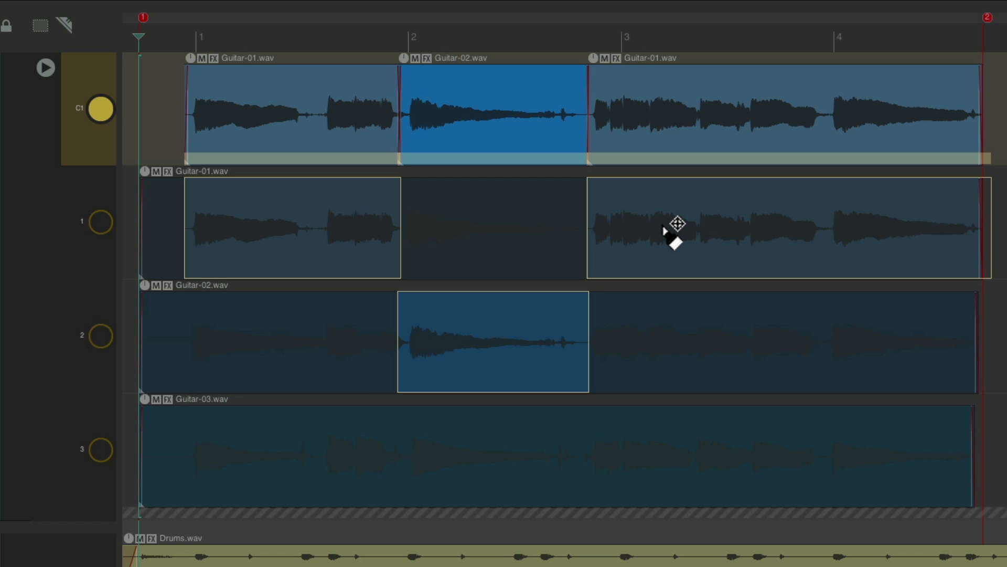
pyautogui.moveTo(765, 231)
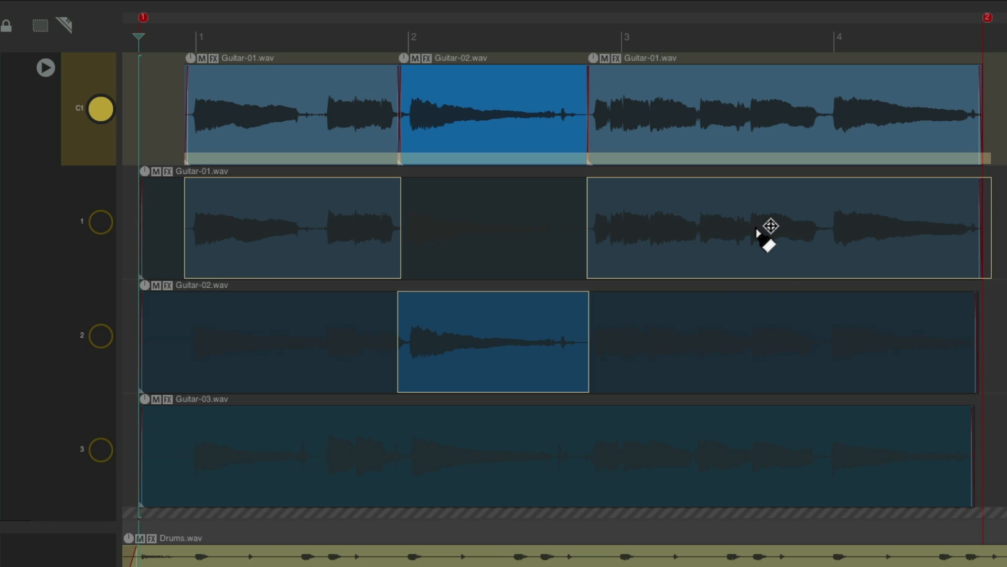
# - In Mouse Modifiers for Fixed lane comp area left drag, set Shift+drag to add comp area ignoring snap
pyautogui.press('ctrl+p')
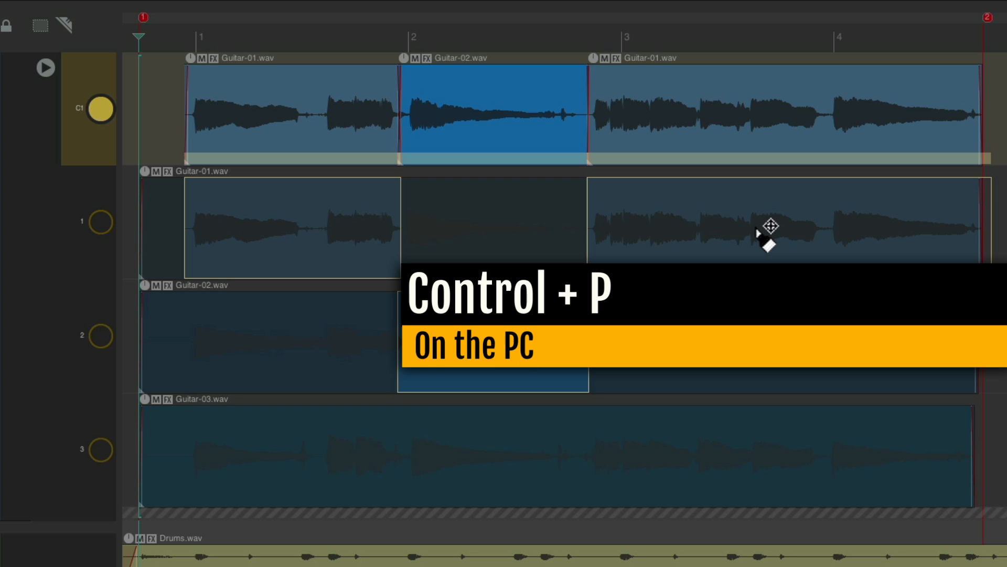
pyautogui.press('ctrl+p')
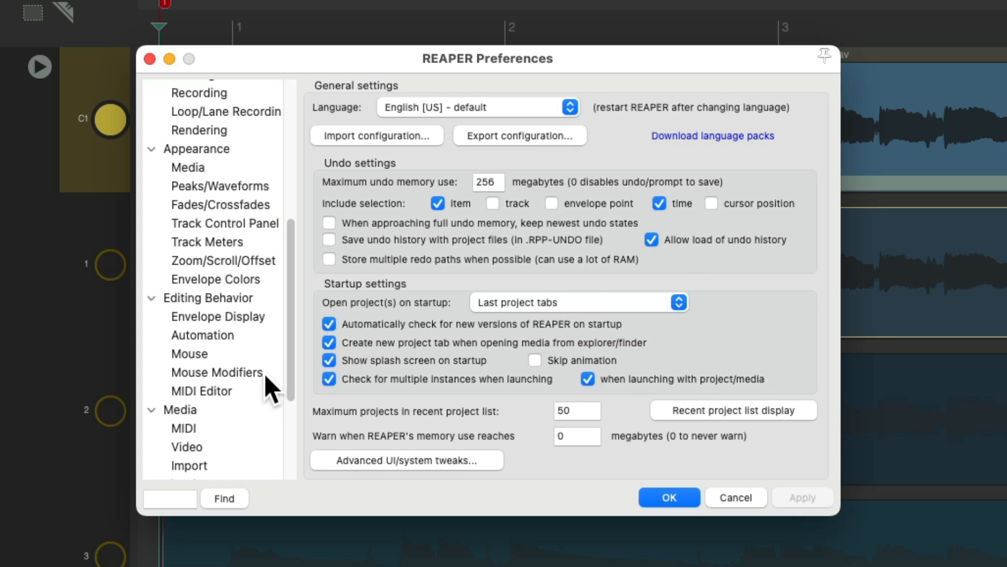
pyautogui.click(216, 372)
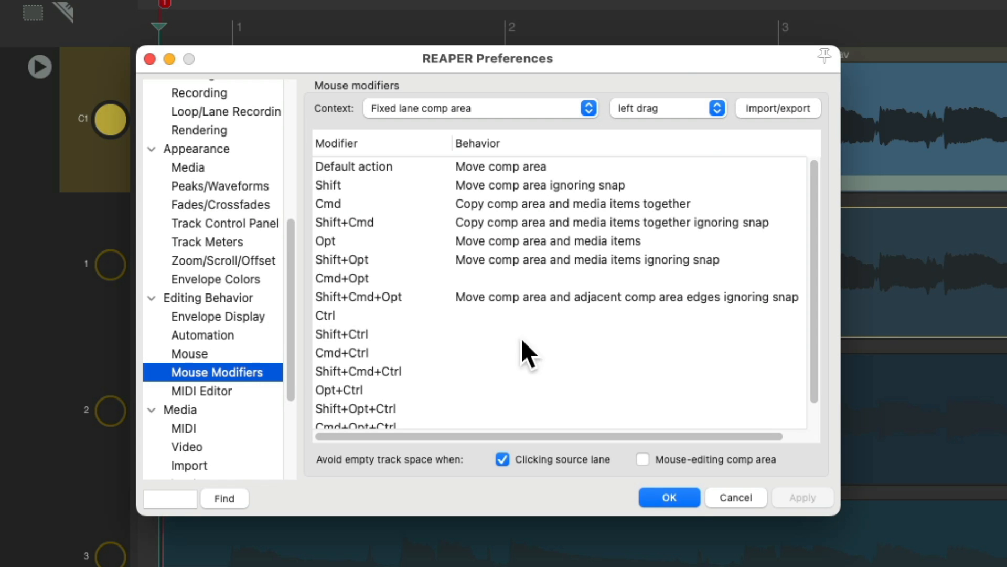
pyautogui.moveTo(522, 140)
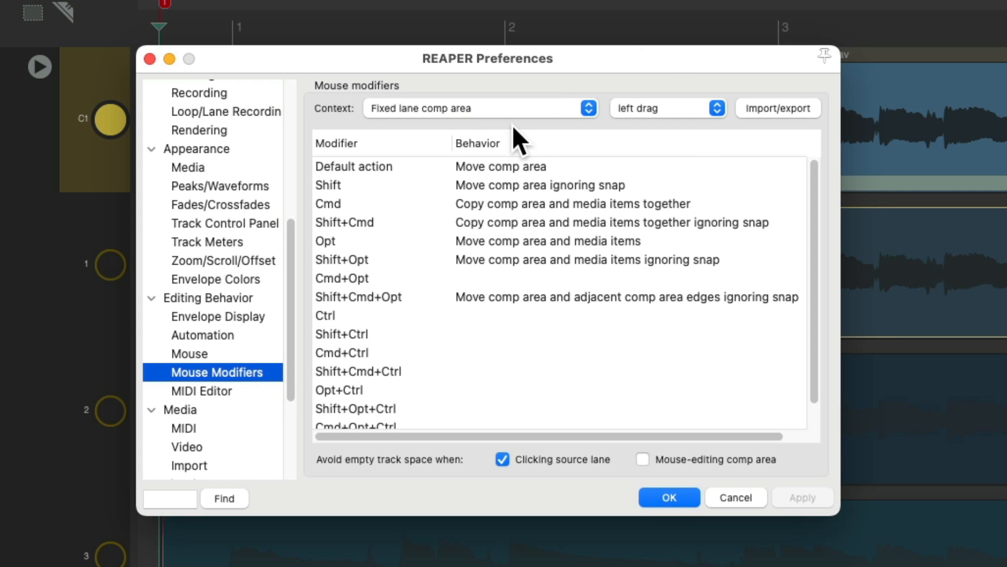
pyautogui.moveTo(681, 132)
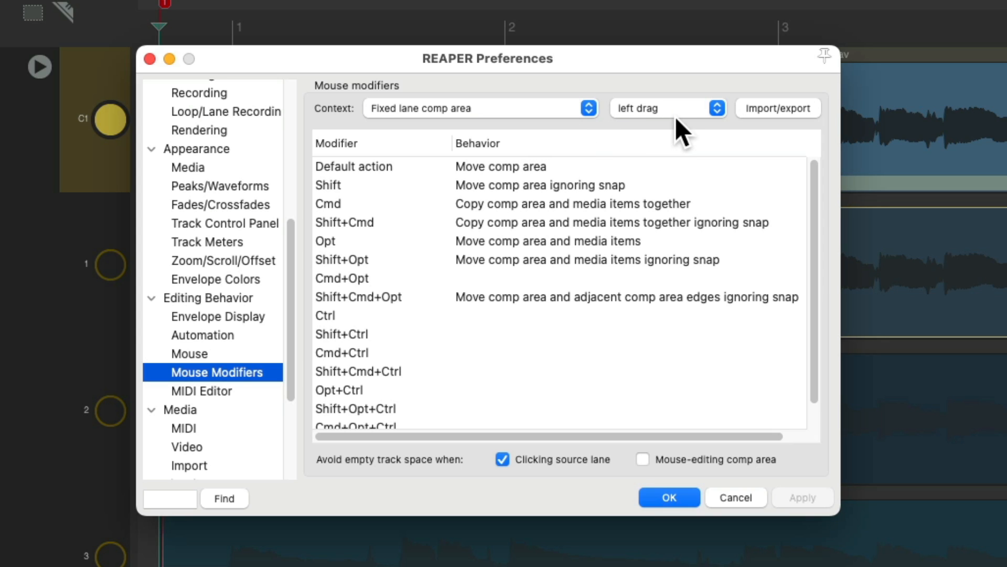
pyautogui.moveTo(578, 193)
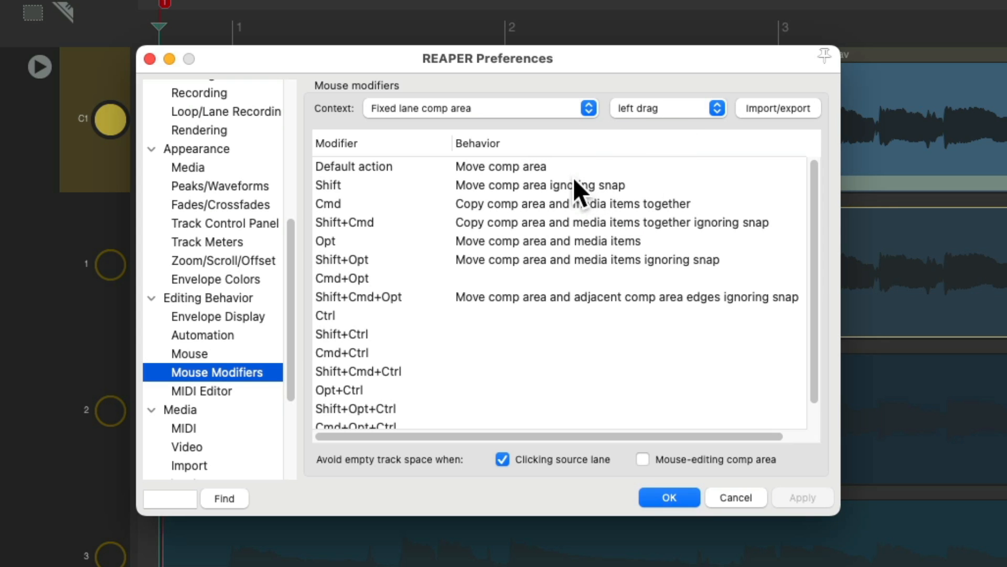
pyautogui.moveTo(583, 182)
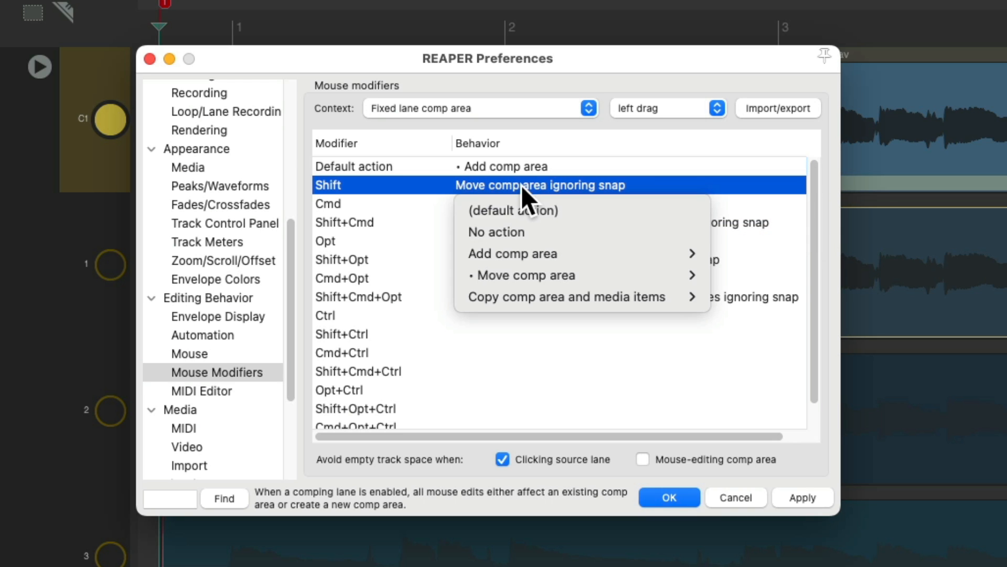
pyautogui.click(512, 253)
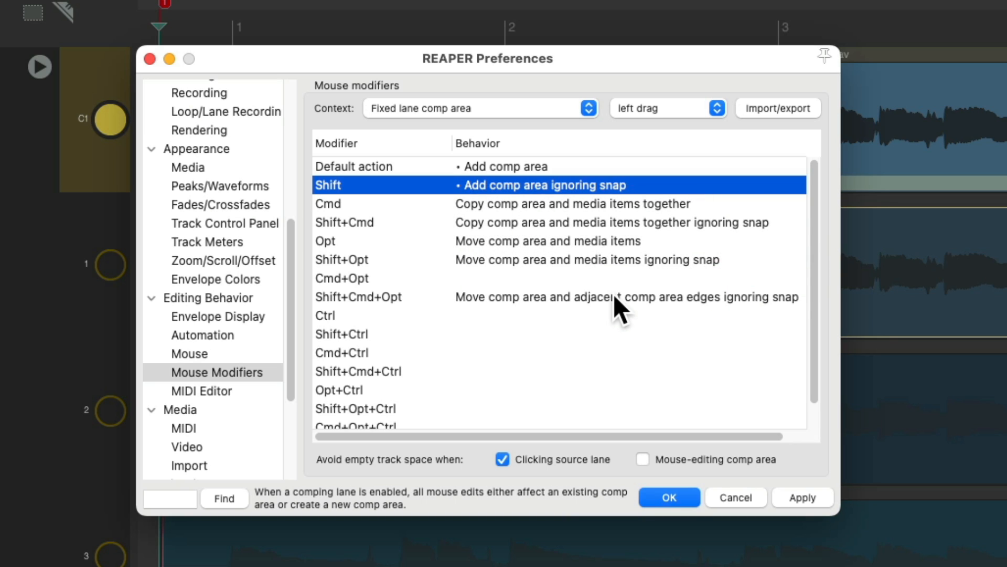
pyautogui.moveTo(569, 309)
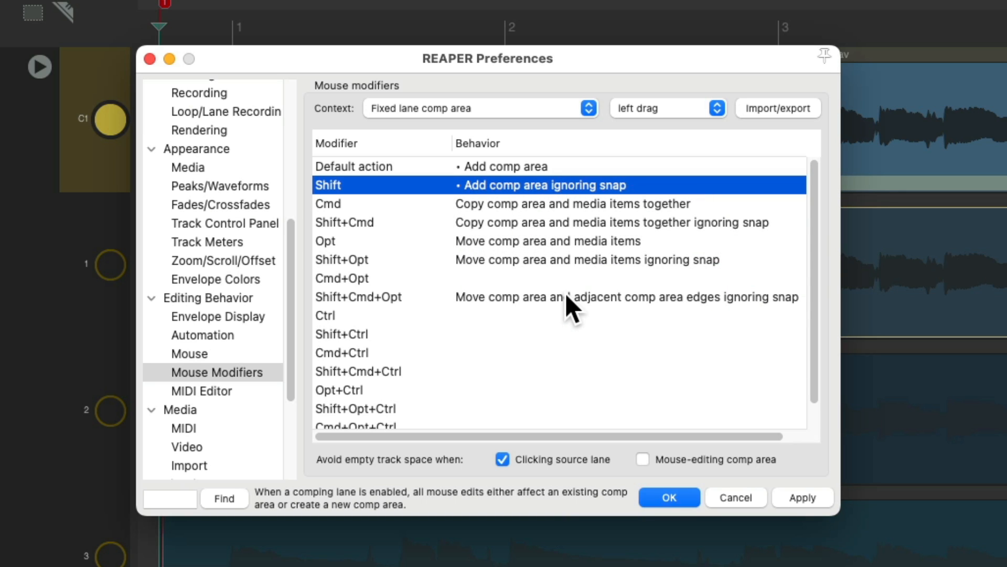
pyautogui.moveTo(523, 389)
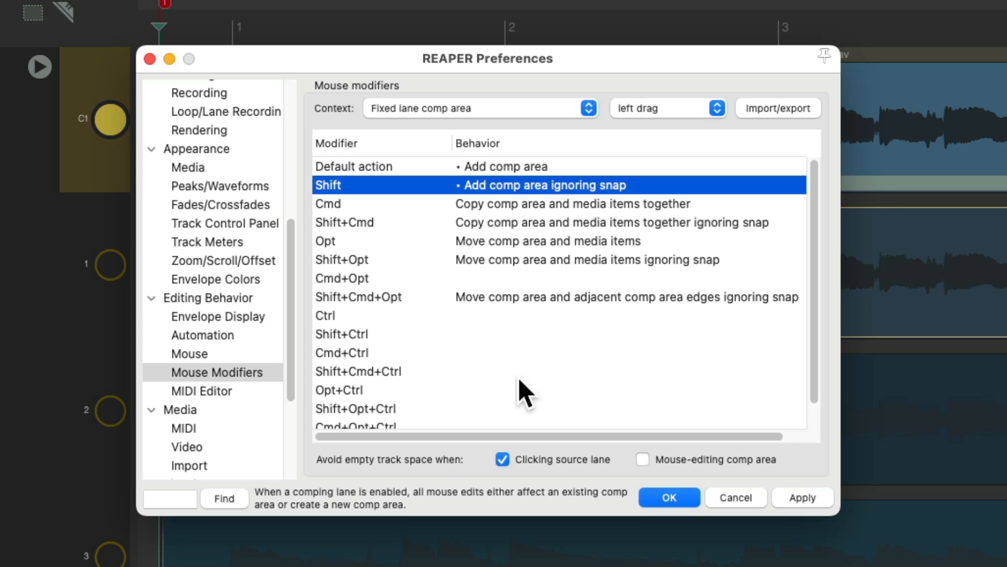
pyautogui.moveTo(520, 293)
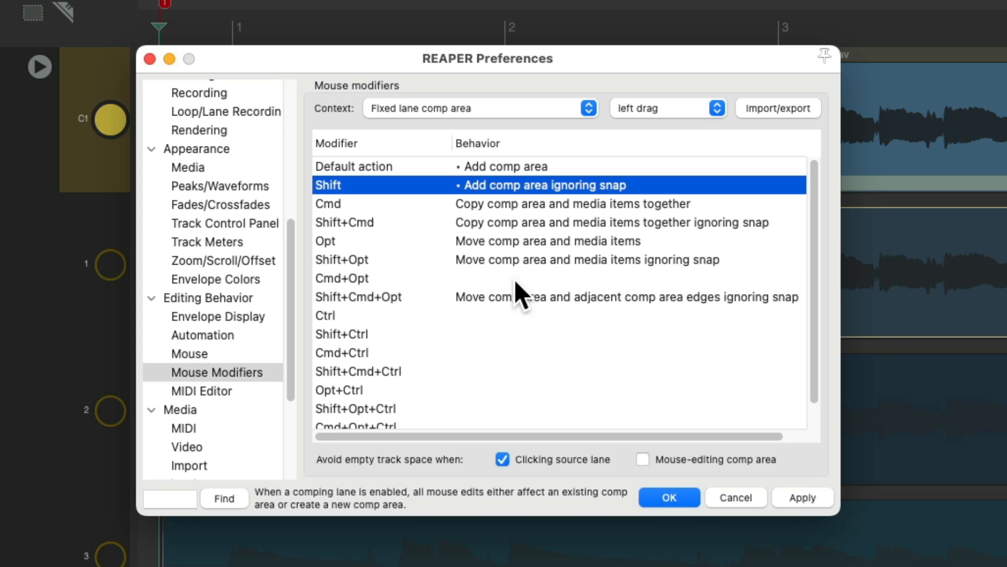
pyautogui.moveTo(539, 380)
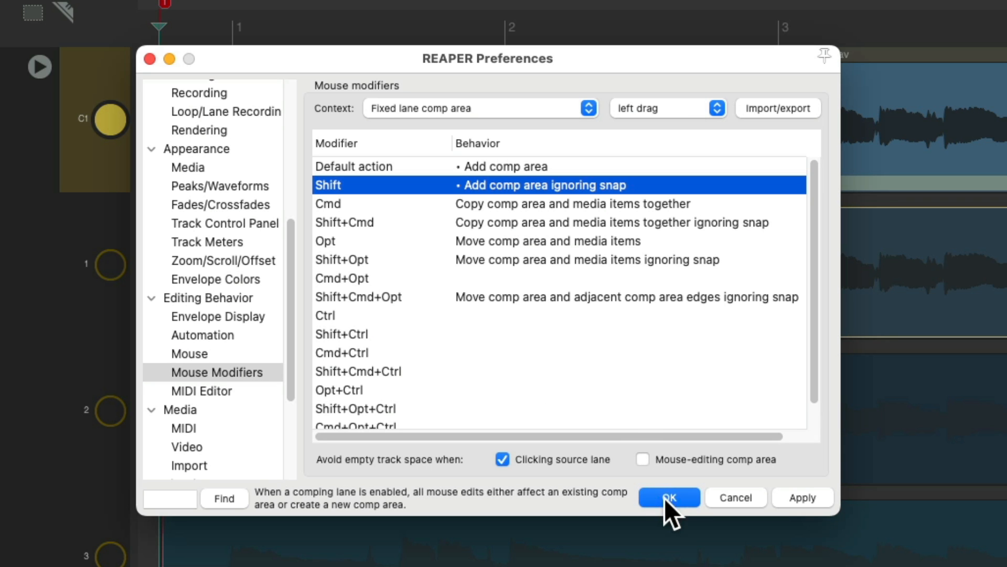
# - Accept the Preferences and make C1 the playing lane, showing its source sections on the take lanes
pyautogui.click(669, 496)
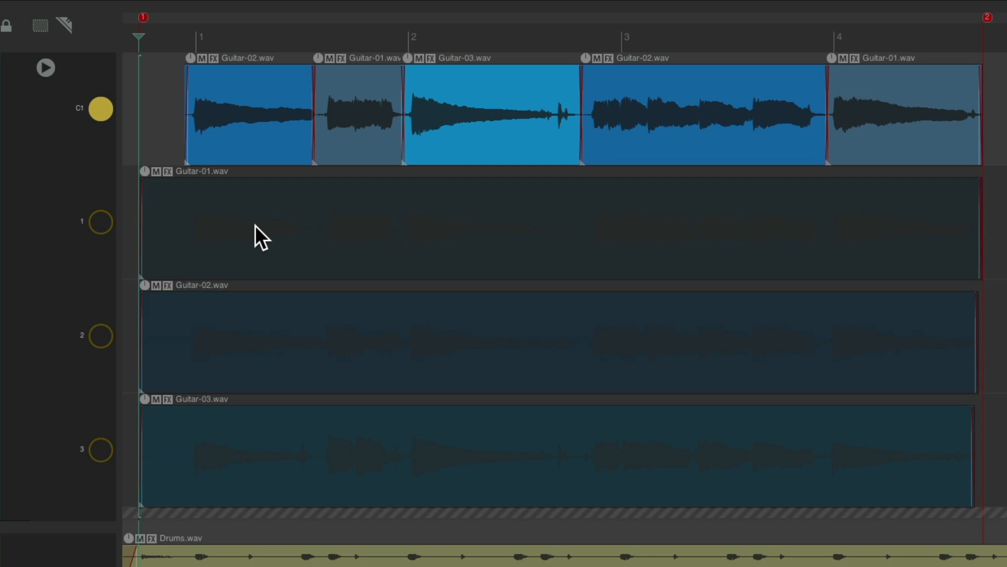
pyautogui.moveTo(270, 218)
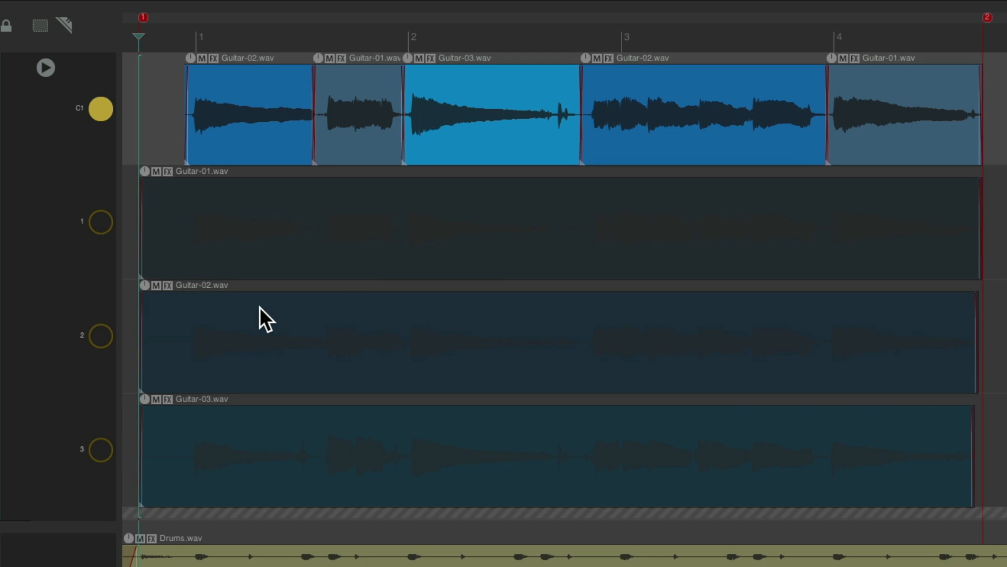
pyautogui.moveTo(265, 217)
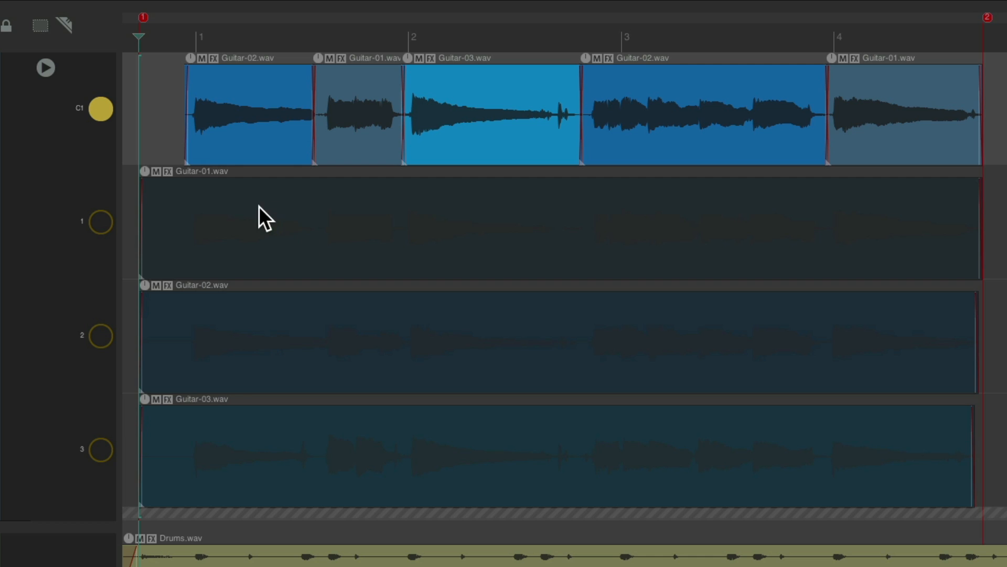
pyautogui.moveTo(411, 250)
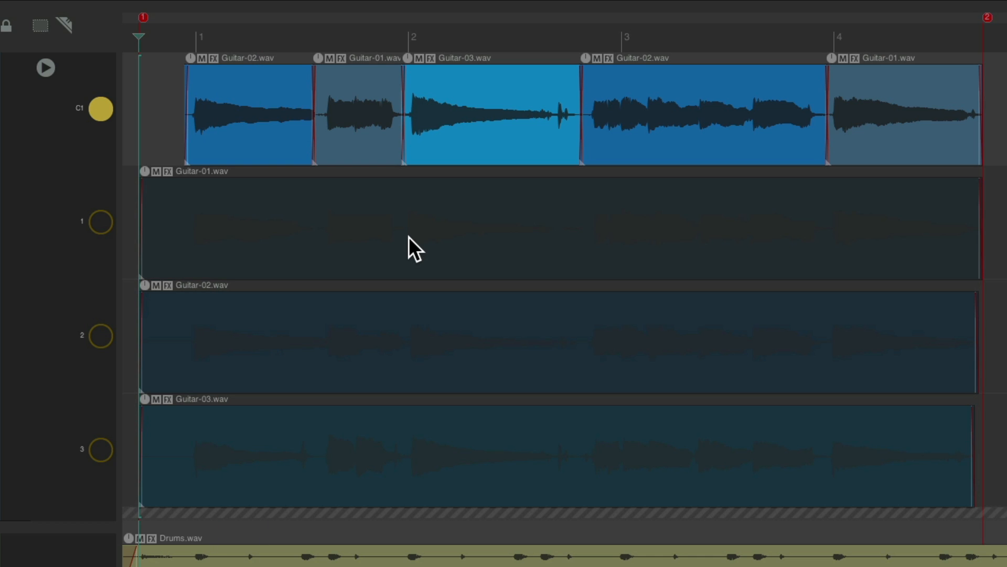
pyautogui.click(101, 108)
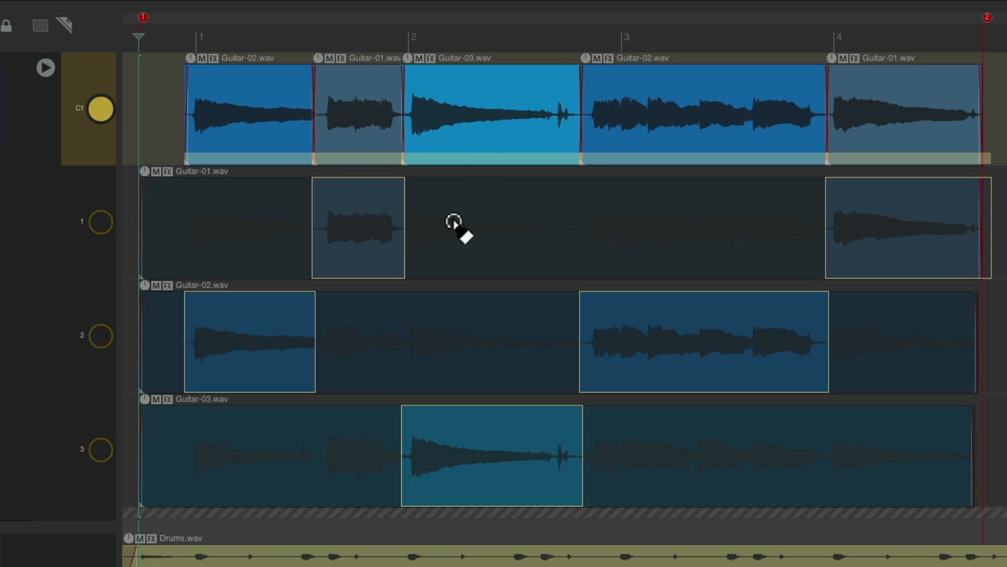
# - Show and play only the C1 comp lane, then switch its first section's source to Guitar-03
pyautogui.rightClick(91, 108)
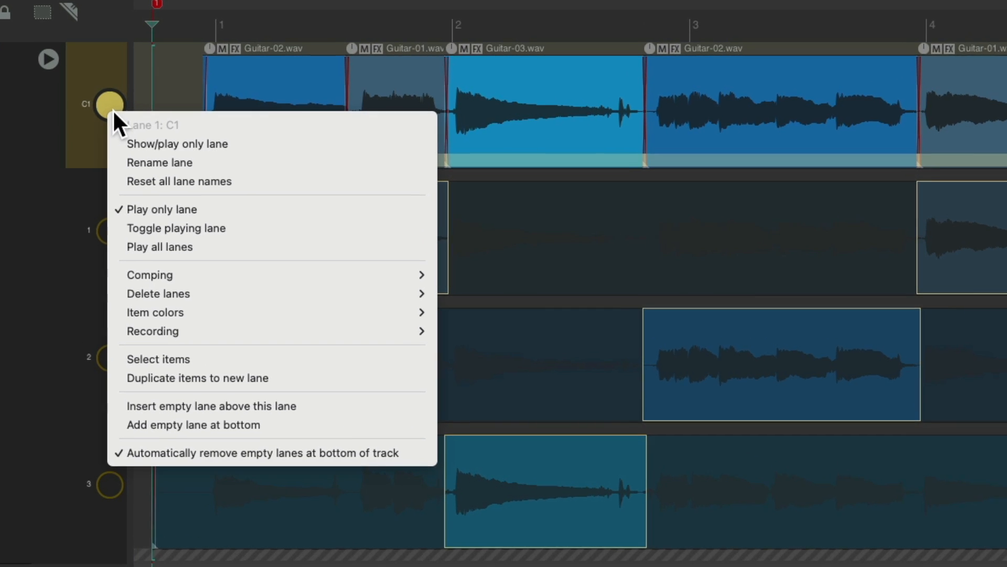
pyautogui.moveTo(181, 144)
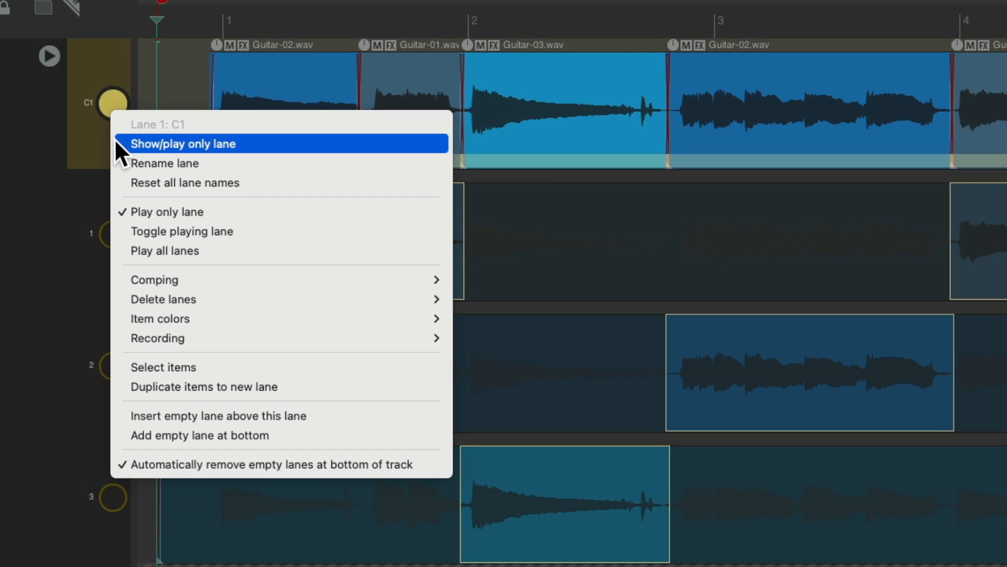
pyautogui.click(182, 144)
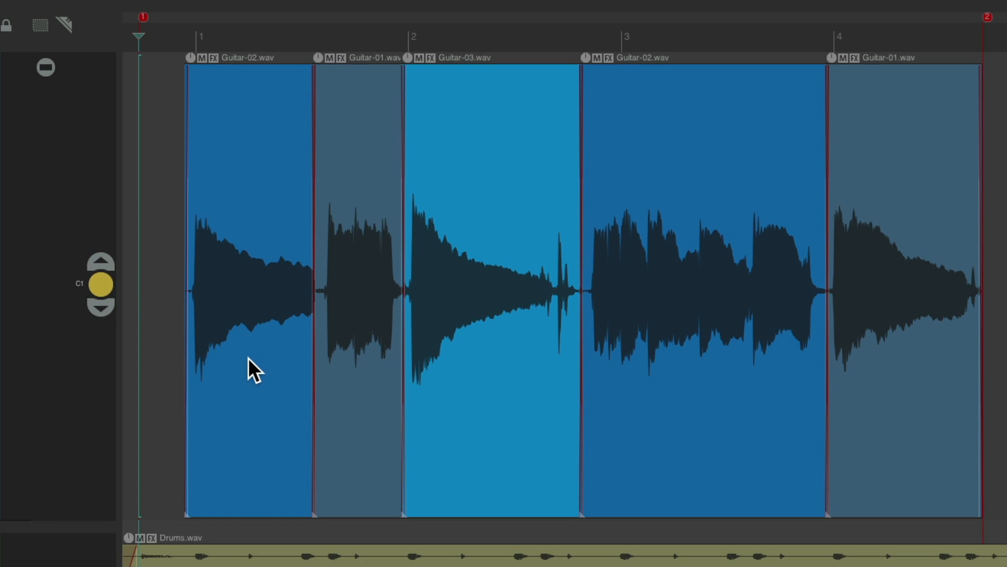
pyautogui.moveTo(100, 285)
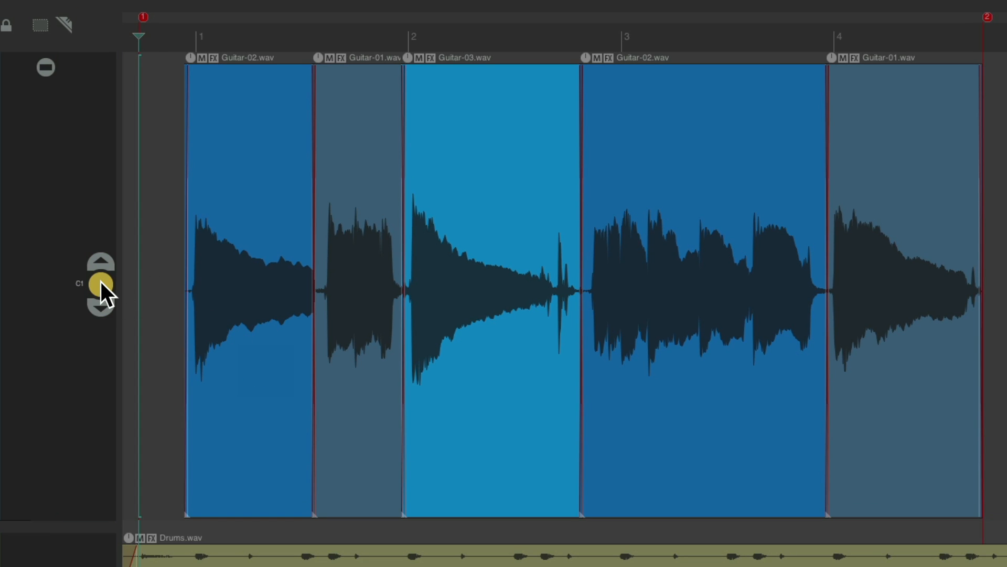
pyautogui.moveTo(107, 314)
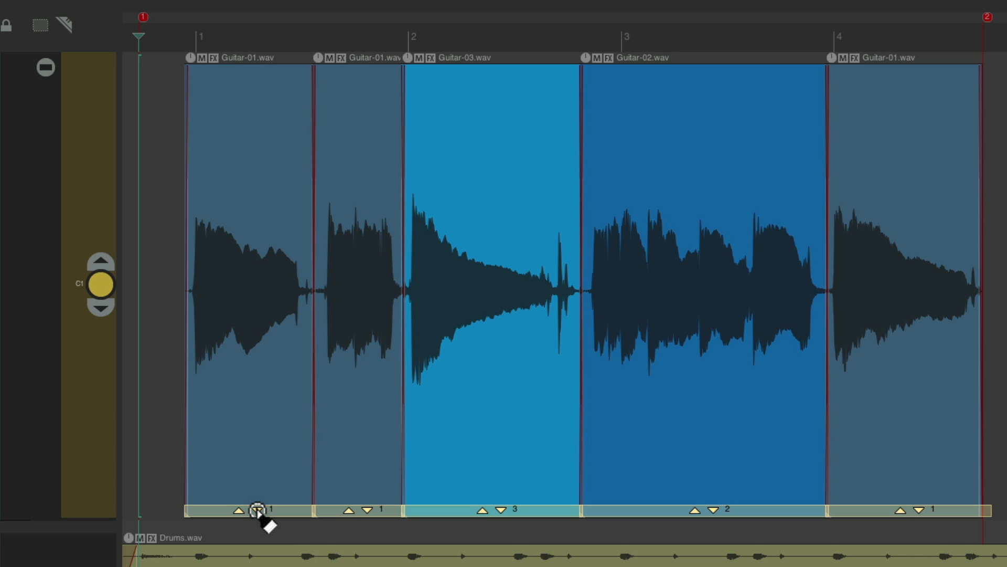
pyautogui.click(238, 510)
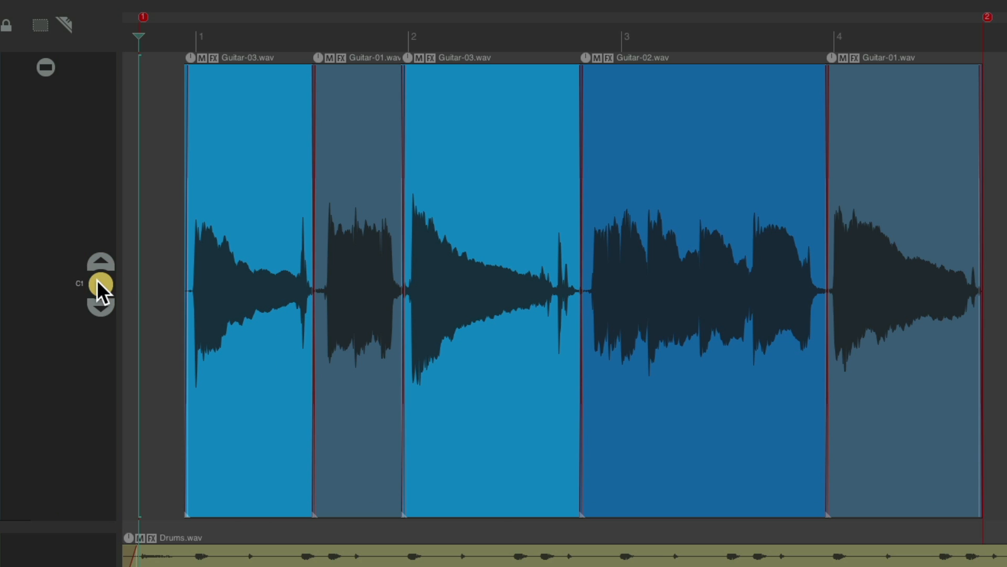
pyautogui.moveTo(340, 373)
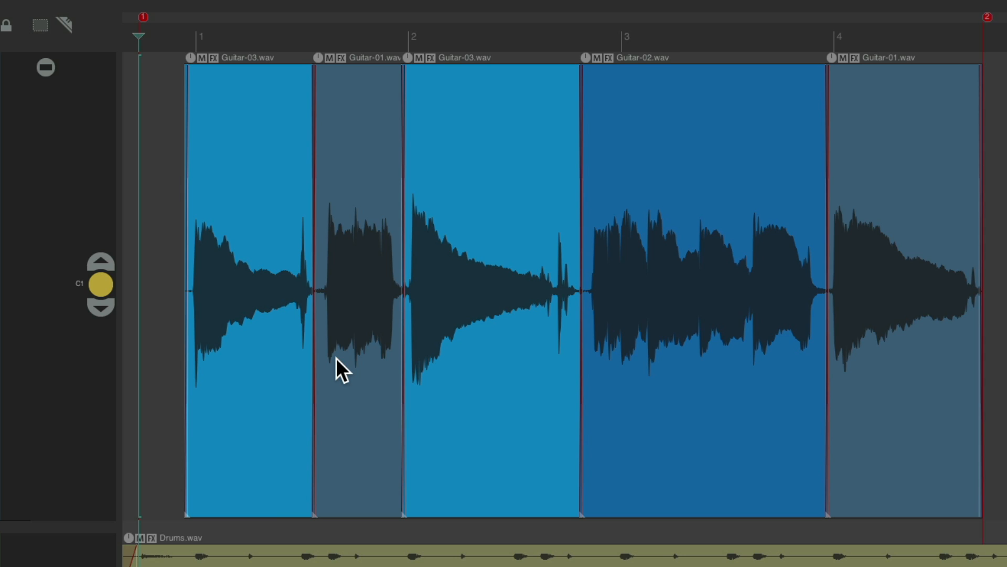
pyautogui.moveTo(278, 516)
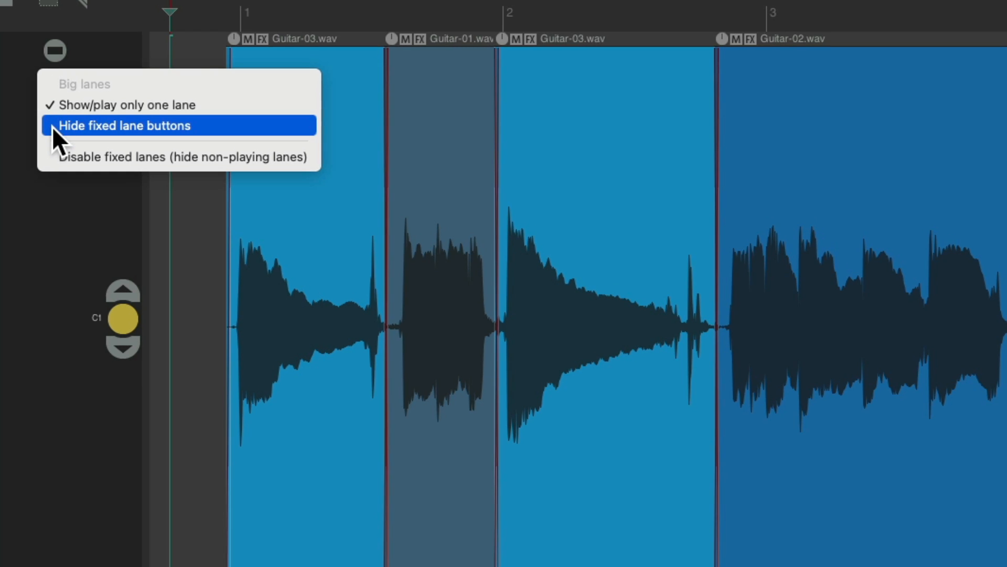
pyautogui.click(124, 125)
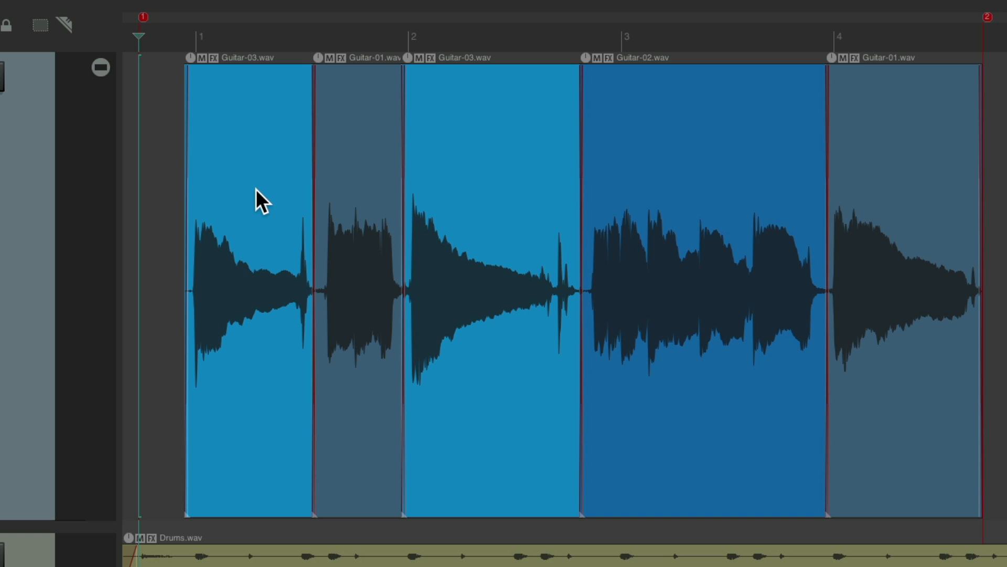
pyautogui.moveTo(106, 79)
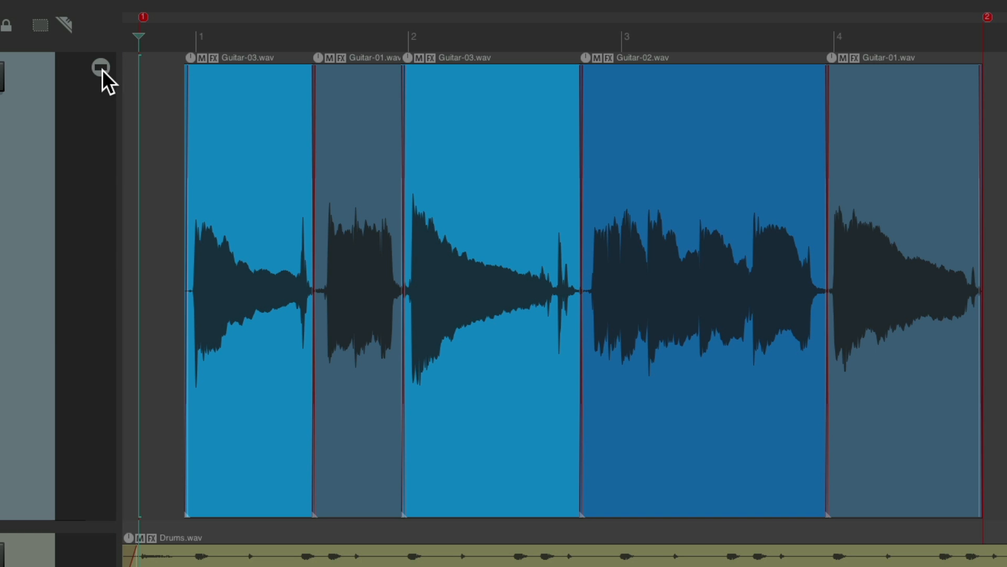
pyautogui.click(98, 67)
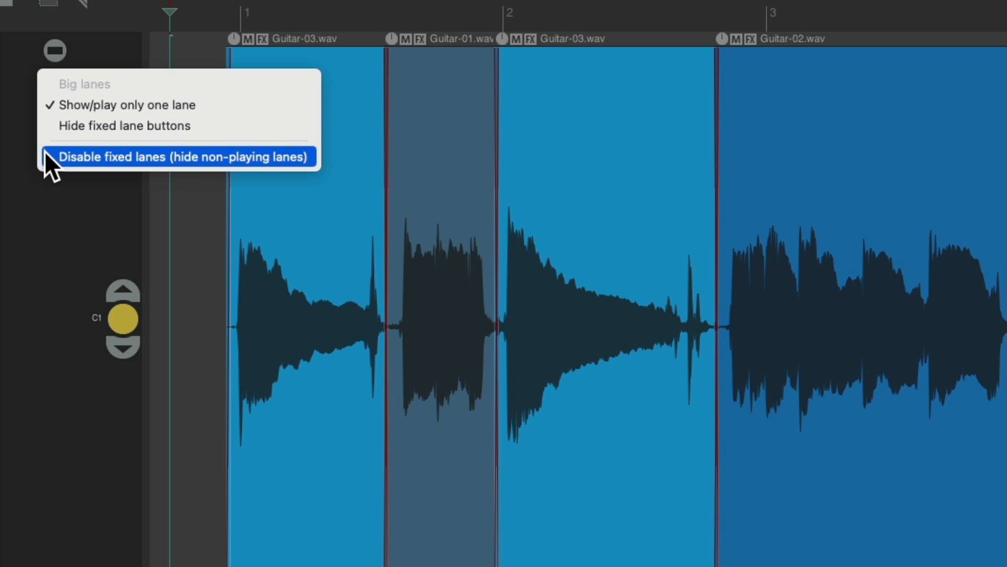
pyautogui.click(181, 156)
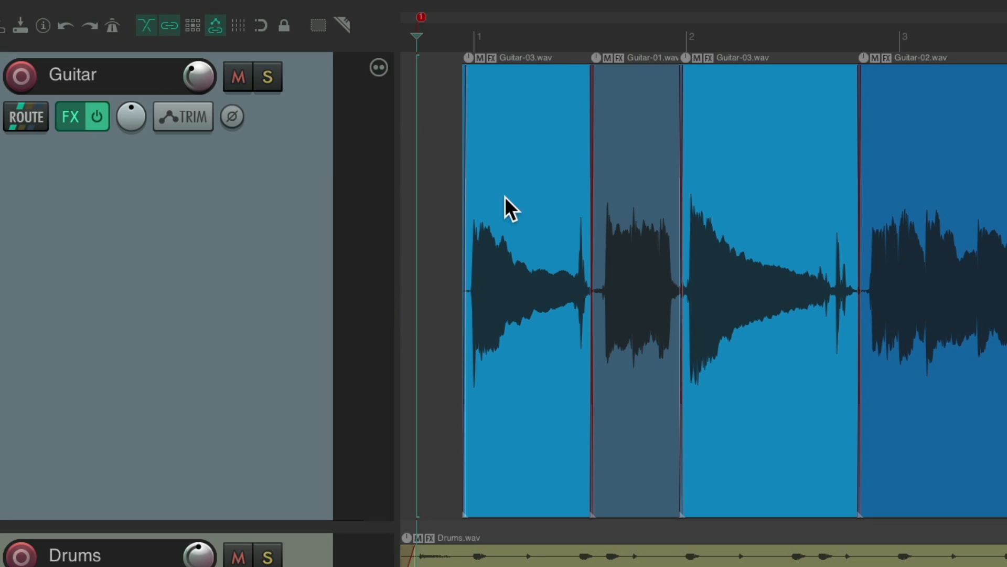
pyautogui.moveTo(530, 260)
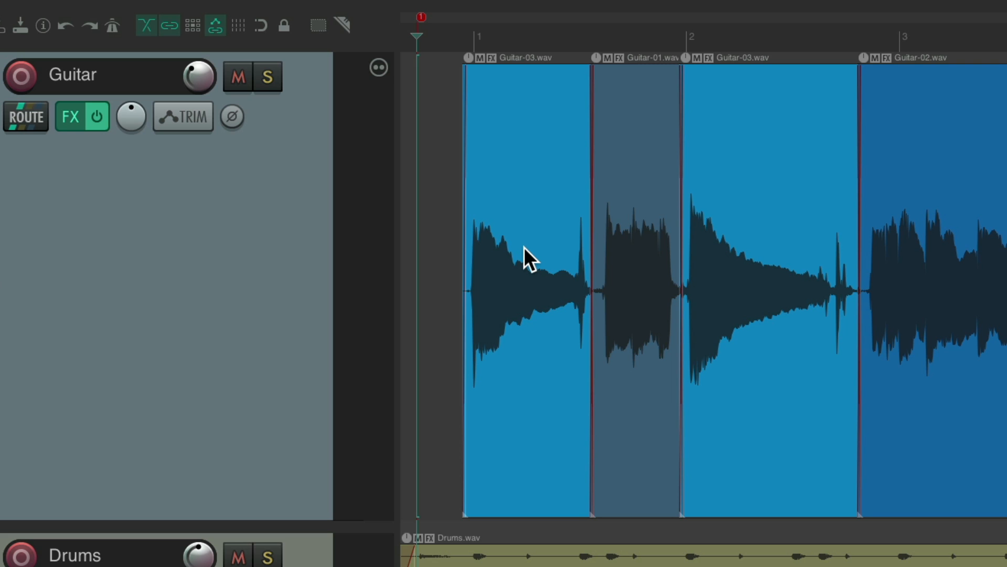
pyautogui.moveTo(653, 214)
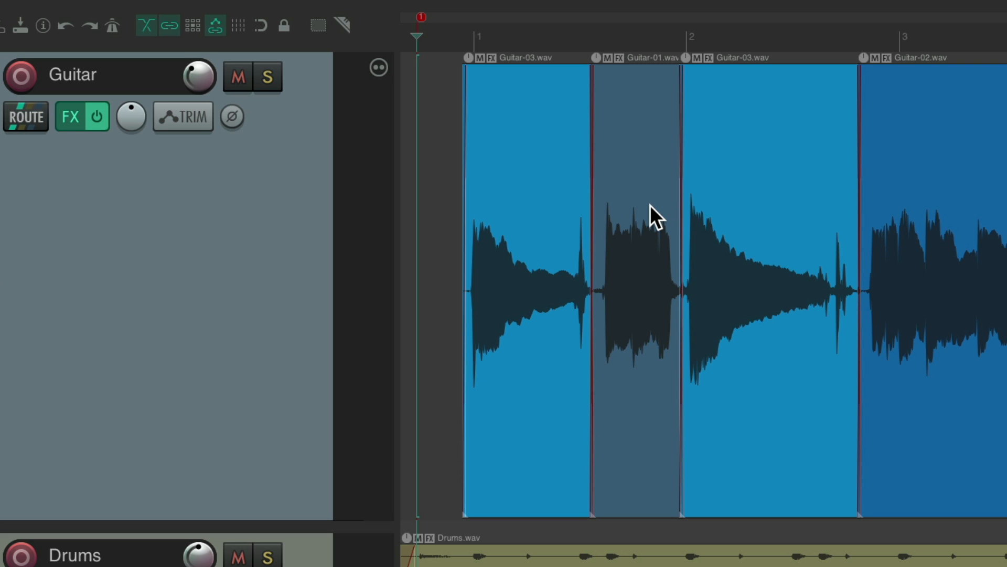
pyautogui.moveTo(379, 67)
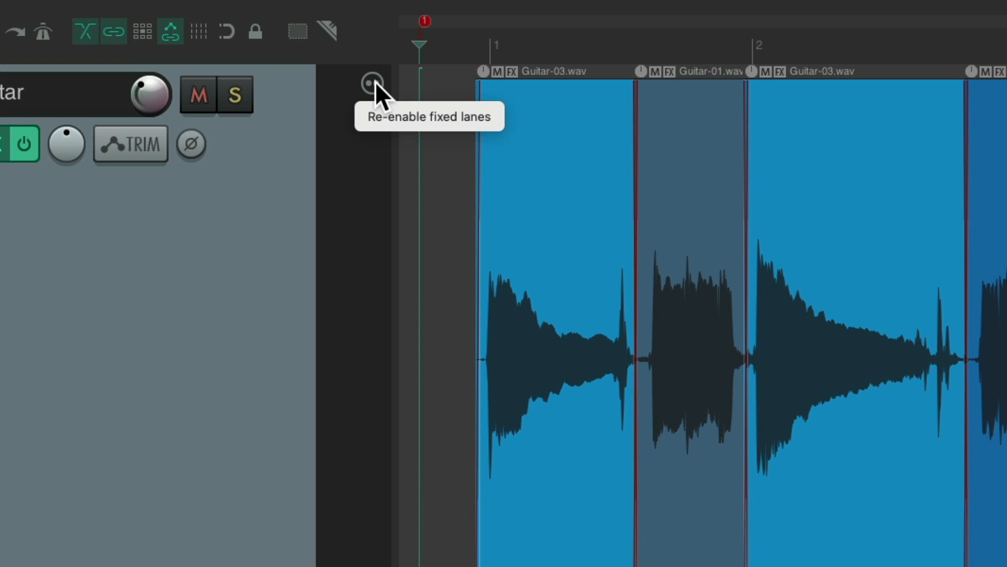
pyautogui.click(373, 82)
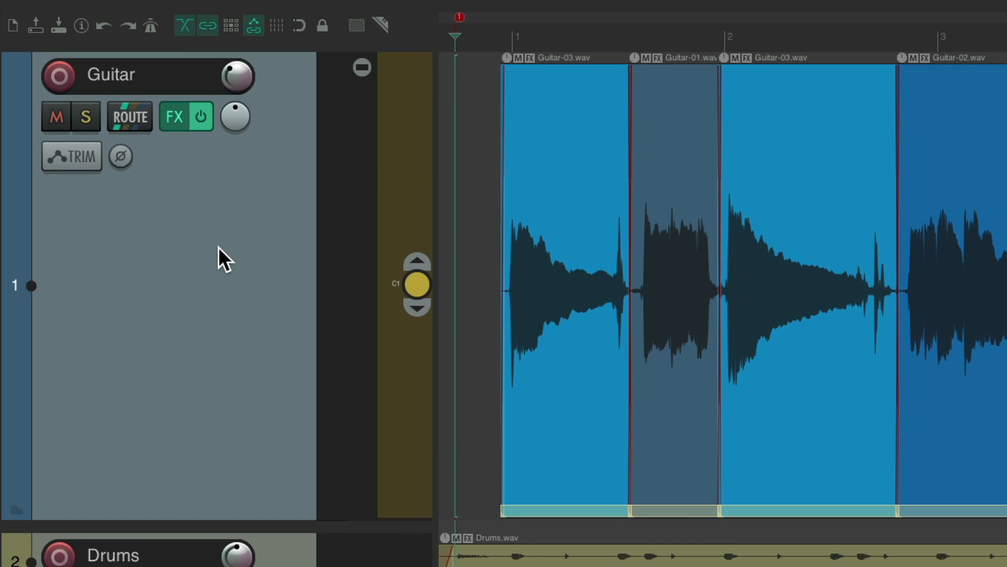
# - Re-enable Fixed item lanes on the Guitar track and make C1 the playing lane above all three takes
pyautogui.rightClick(224, 257)
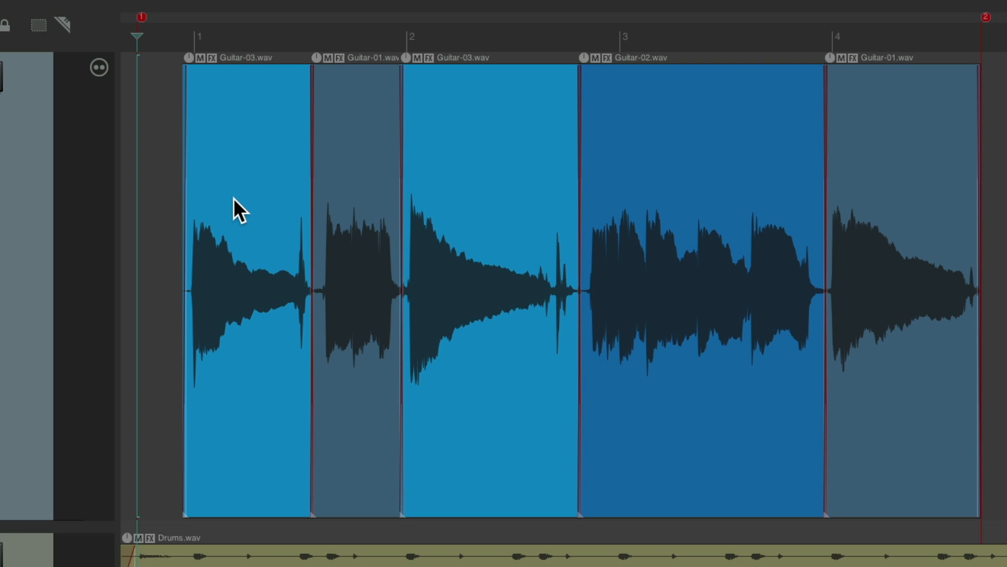
pyautogui.moveTo(266, 520)
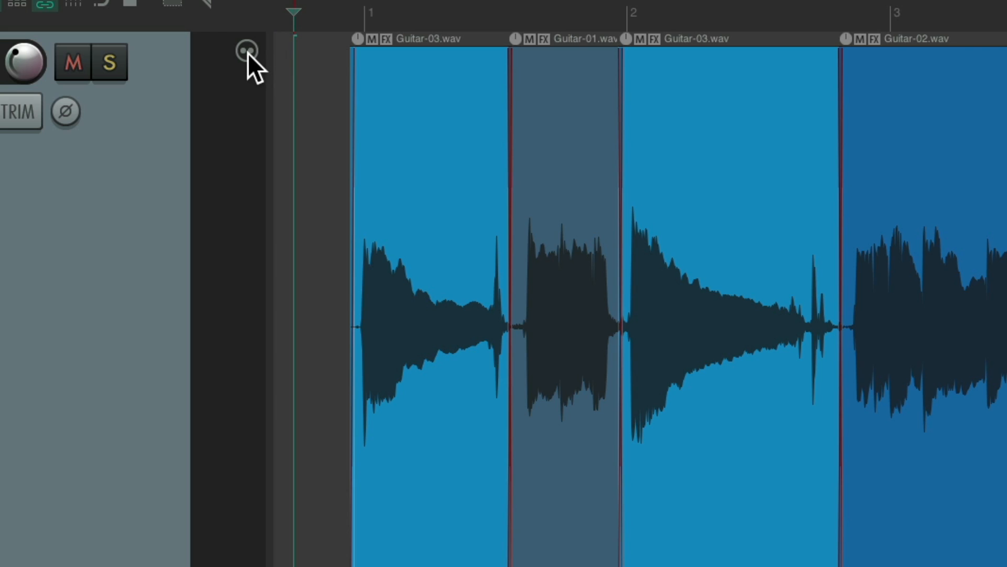
pyautogui.moveTo(245, 50)
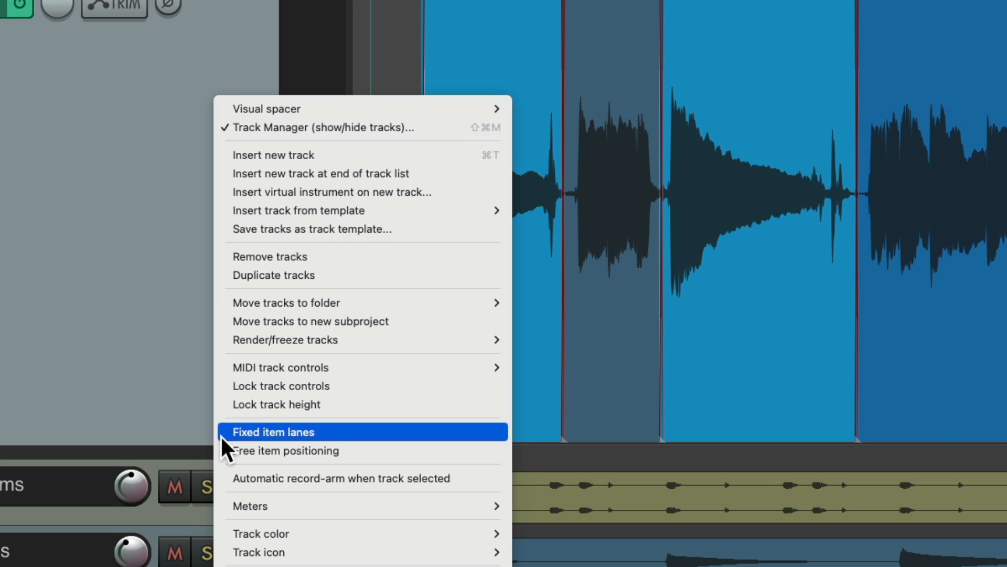
pyautogui.click(274, 431)
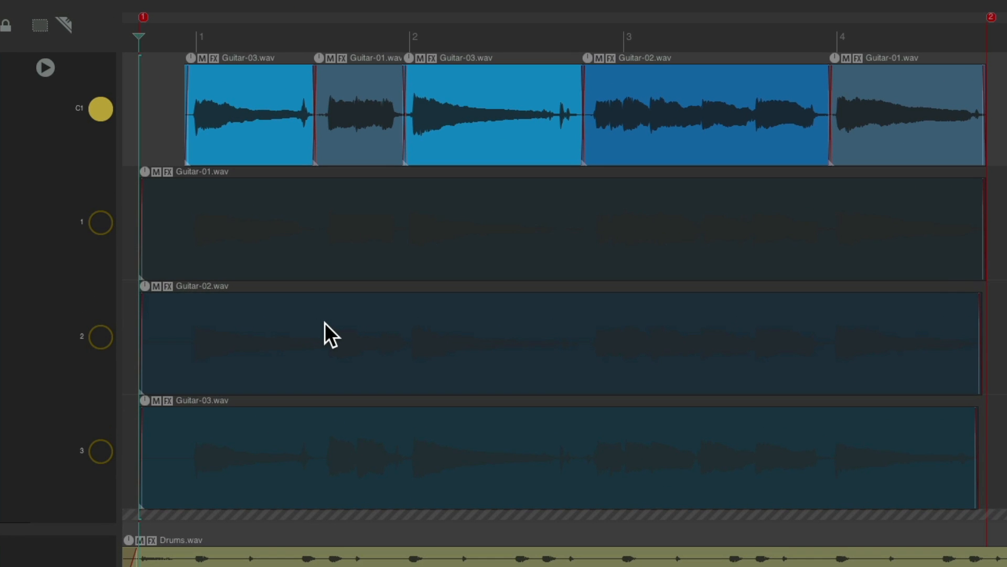
pyautogui.click(99, 222)
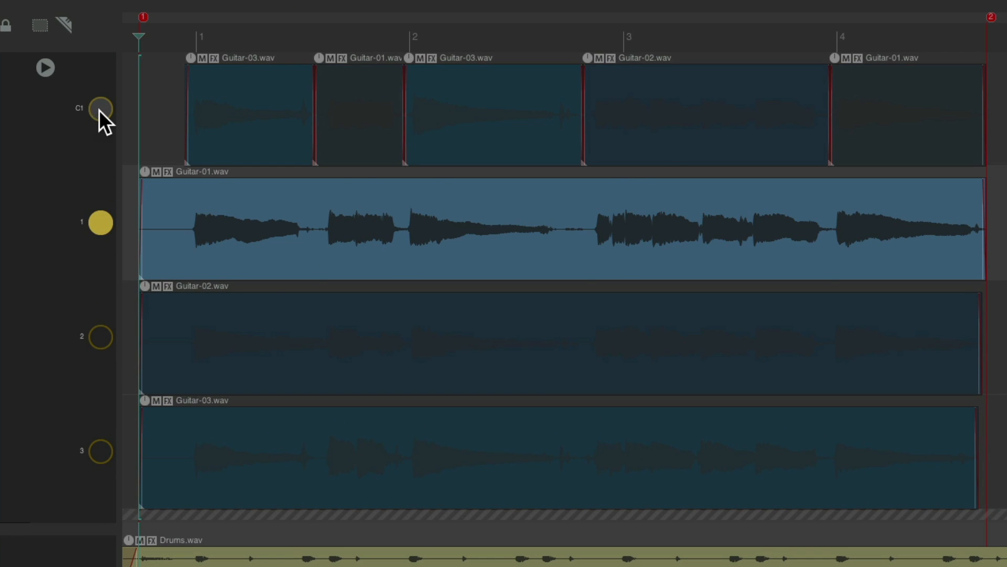
pyautogui.click(100, 108)
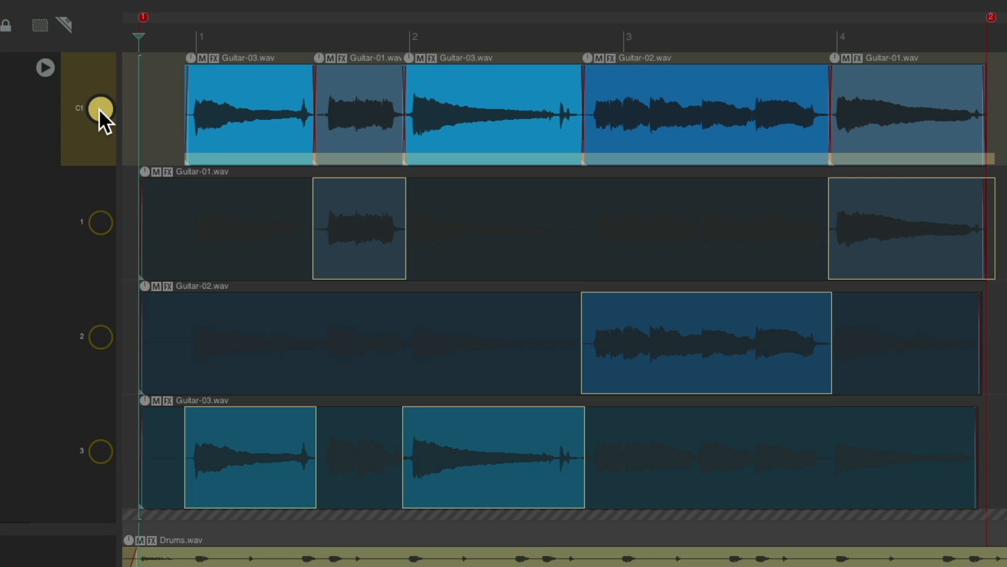